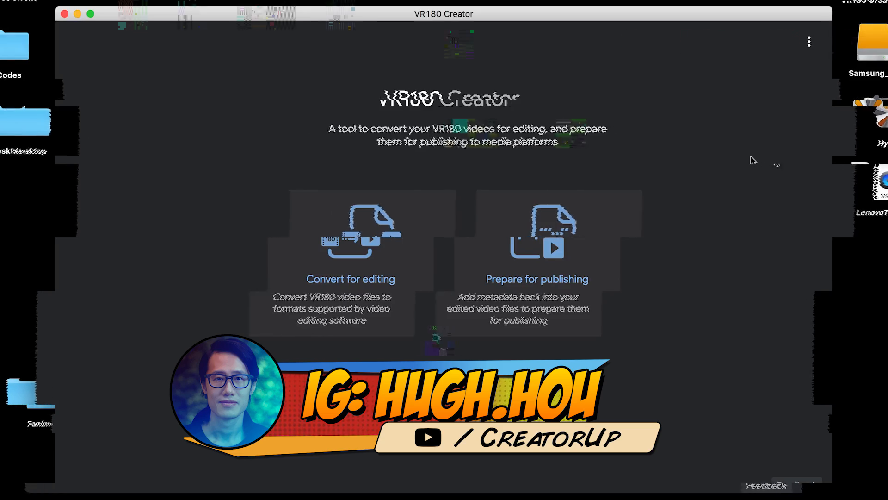
Open VR180 Creator's Convert for editing workspace from the start screen.
click(350, 243)
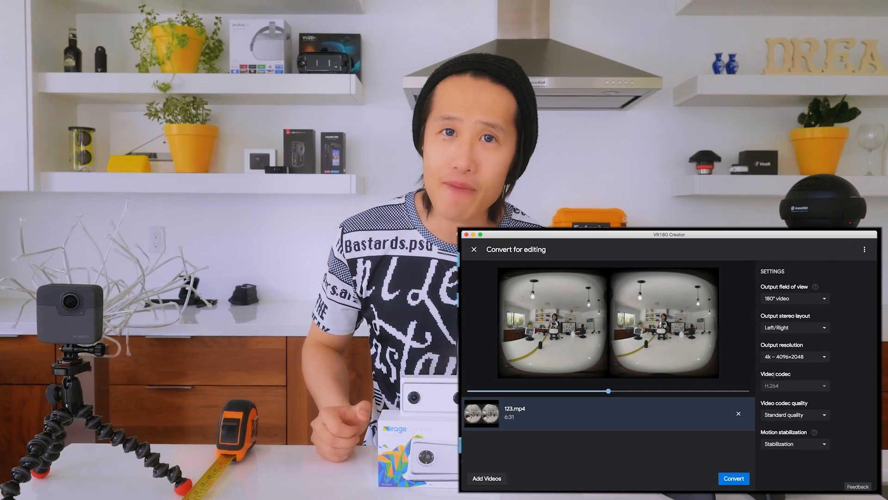
click(474, 249)
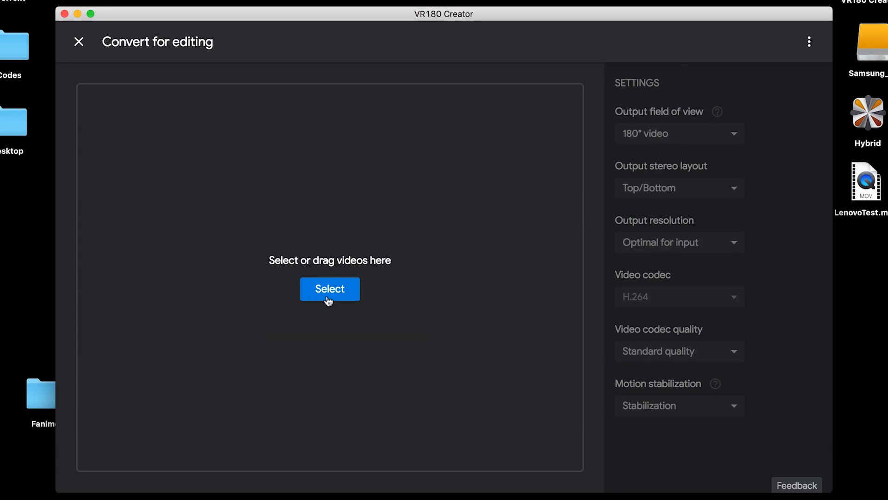
Load 123.mp4 and set the output field of view to 360° video.
click(329, 289)
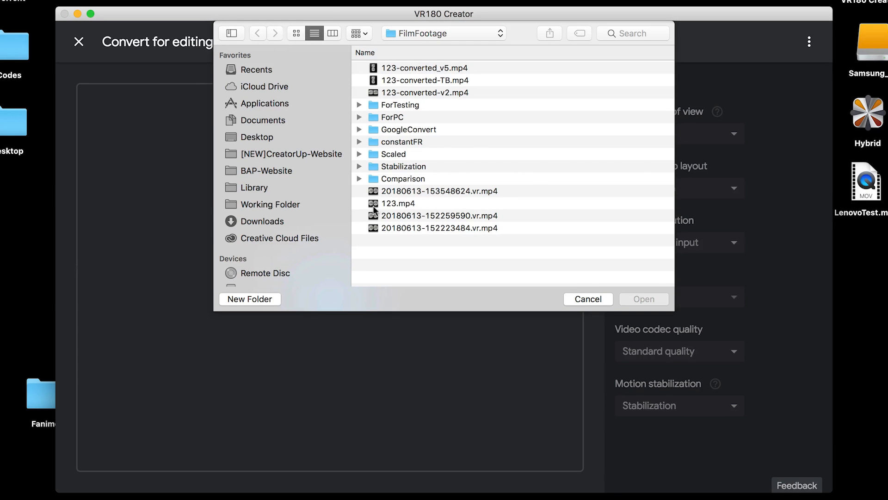
mouse_move(369, 207)
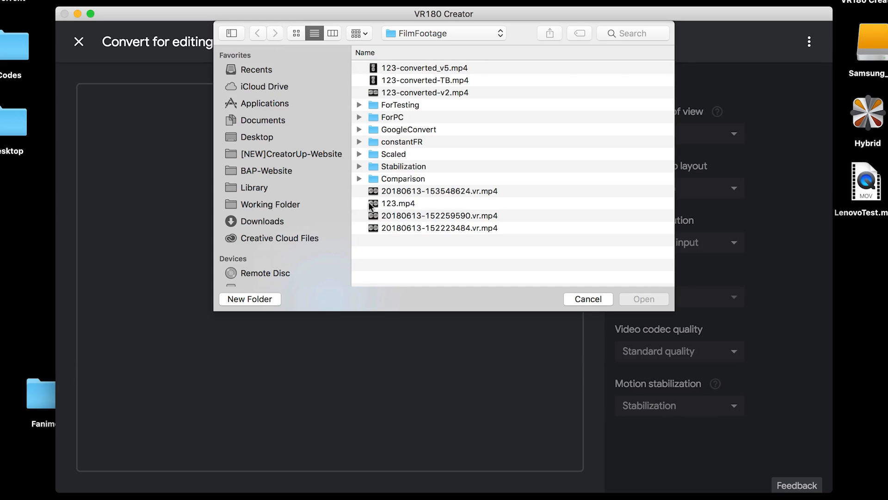
double_click(399, 202)
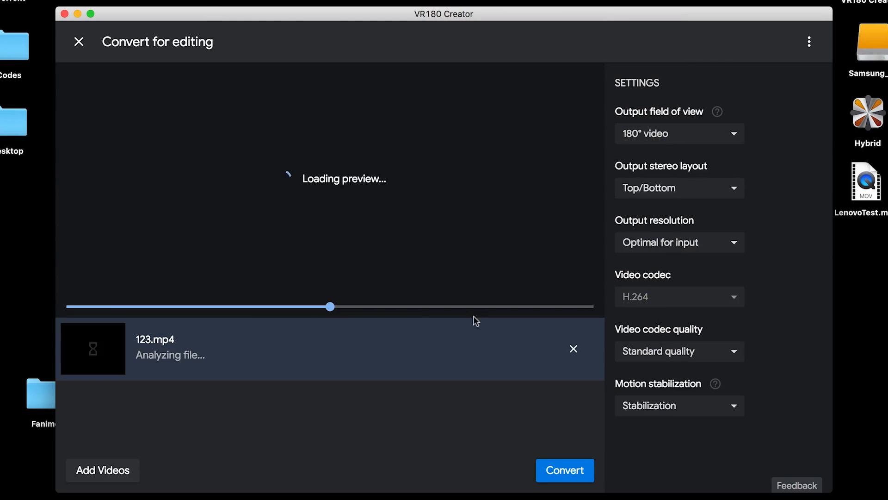
click(679, 133)
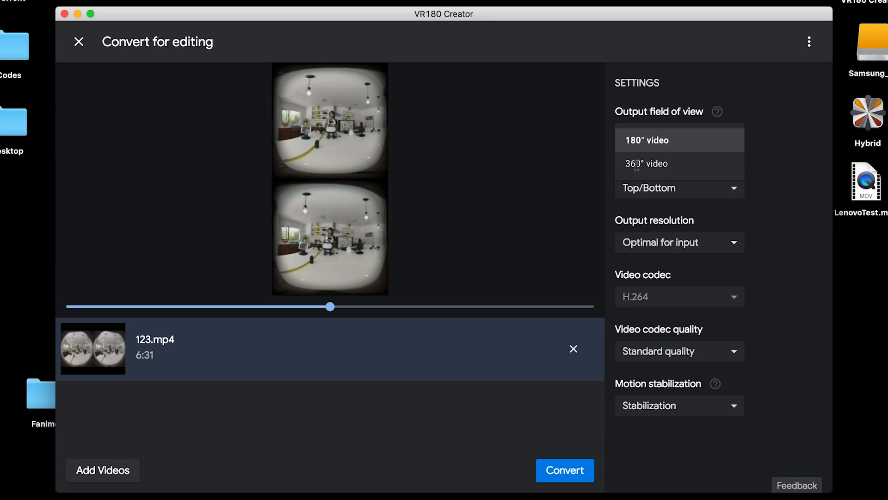
click(646, 163)
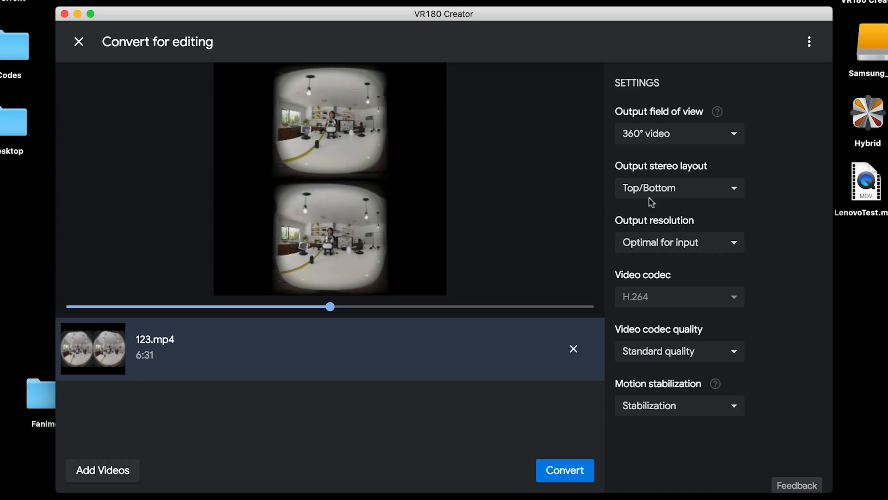
Keep optimal resolution, turn off motion stabilization, and start the conversion.
click(678, 242)
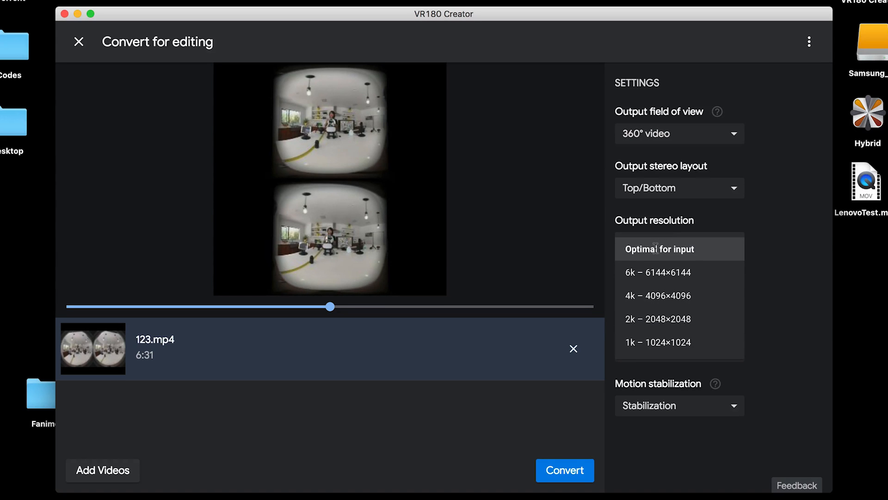
click(659, 249)
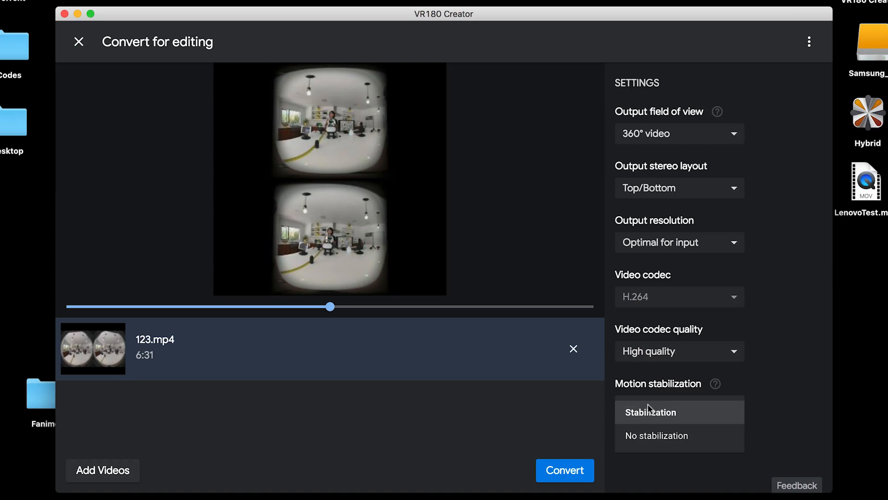
click(657, 435)
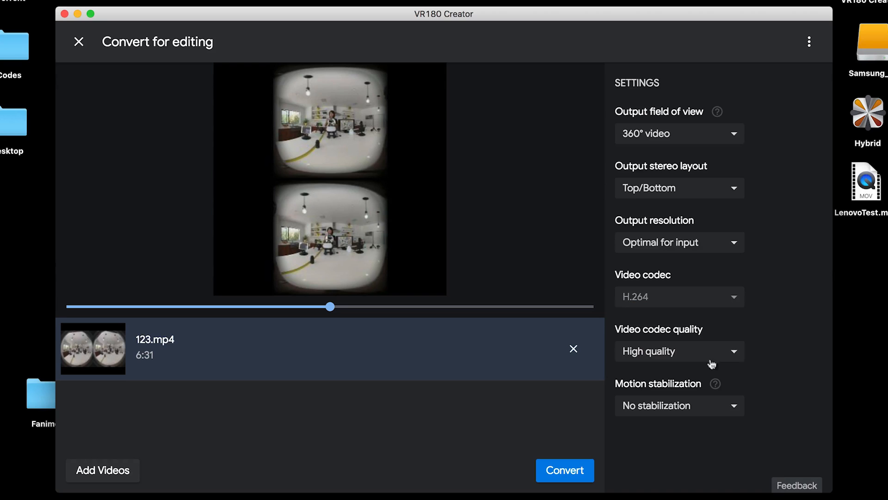
mouse_move(727, 103)
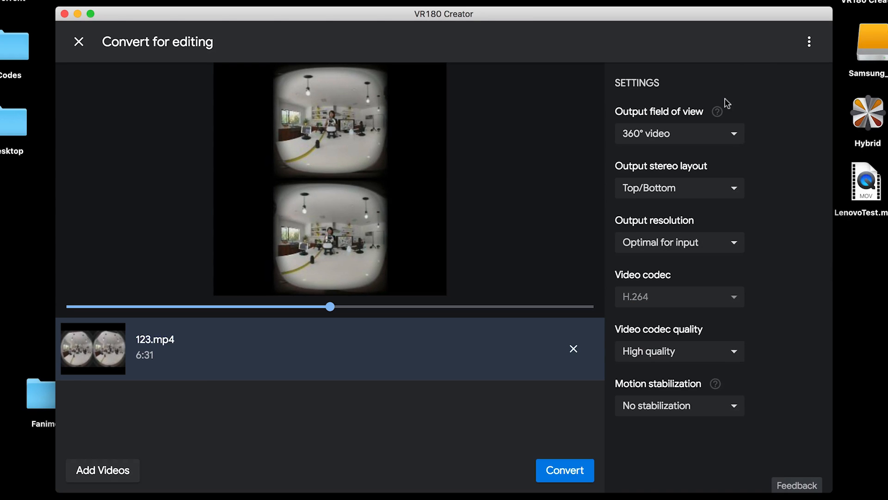
mouse_move(701, 56)
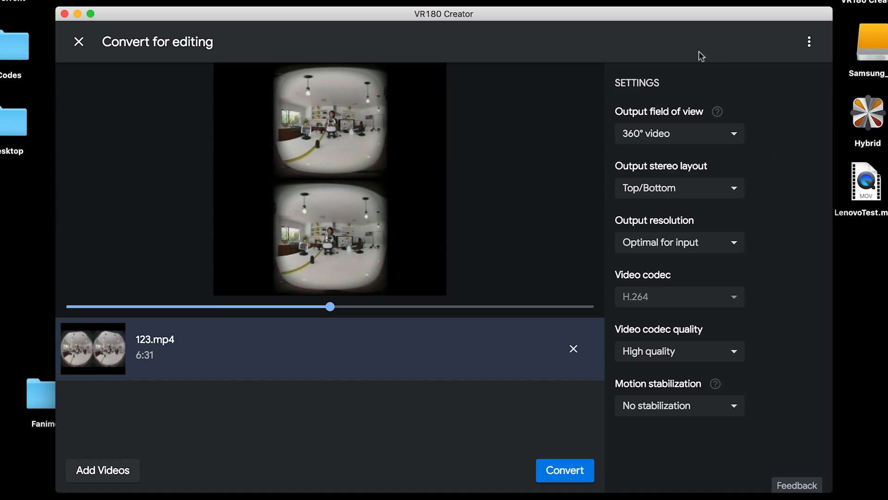
mouse_move(713, 100)
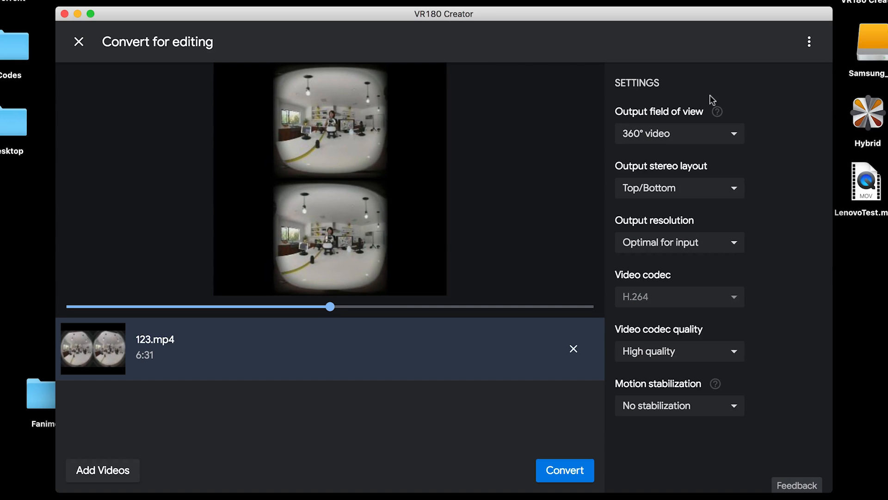
mouse_move(484, 429)
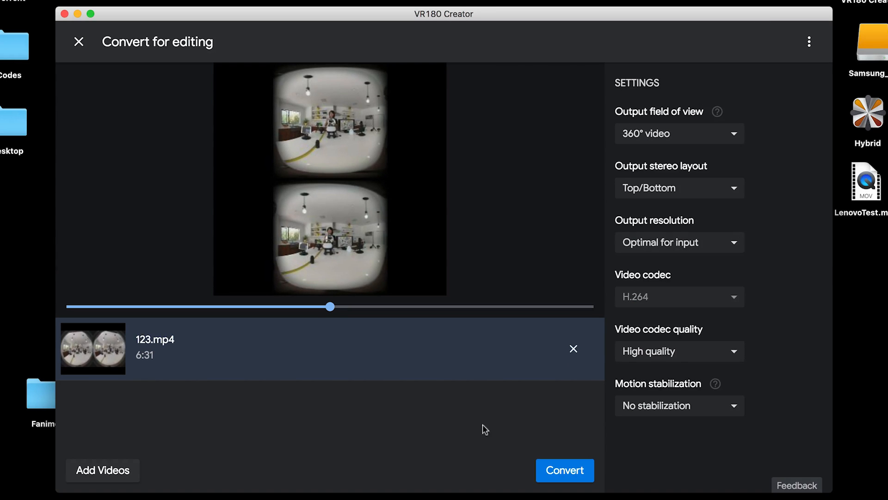
click(565, 470)
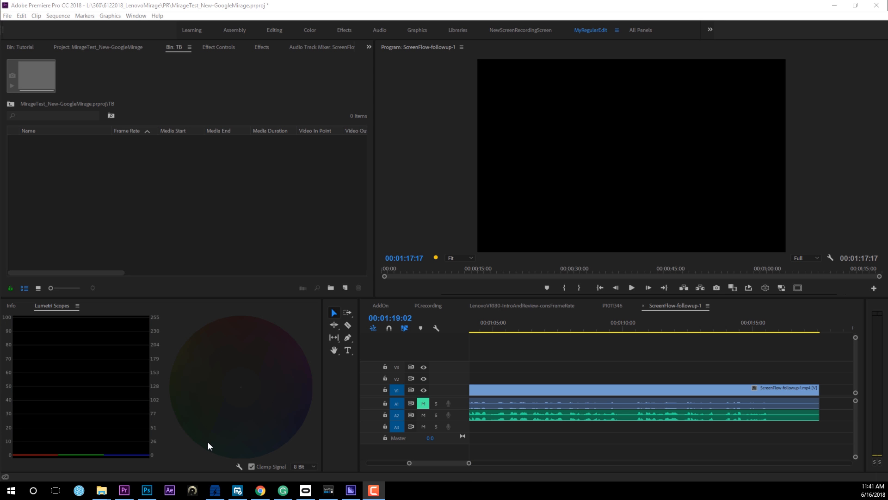
mouse_move(441, 216)
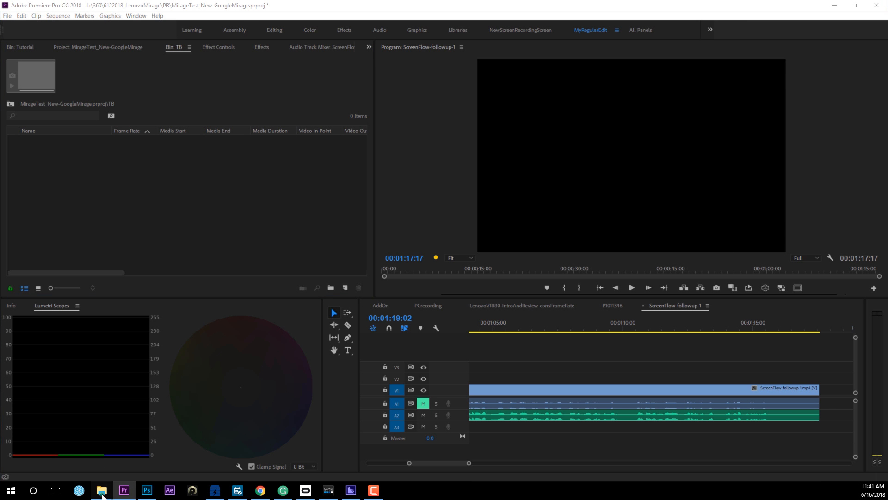
Check 123-converted-TB.mp4's properties (4100×4100, 26.83 fps) in File Explorer.
click(101, 490)
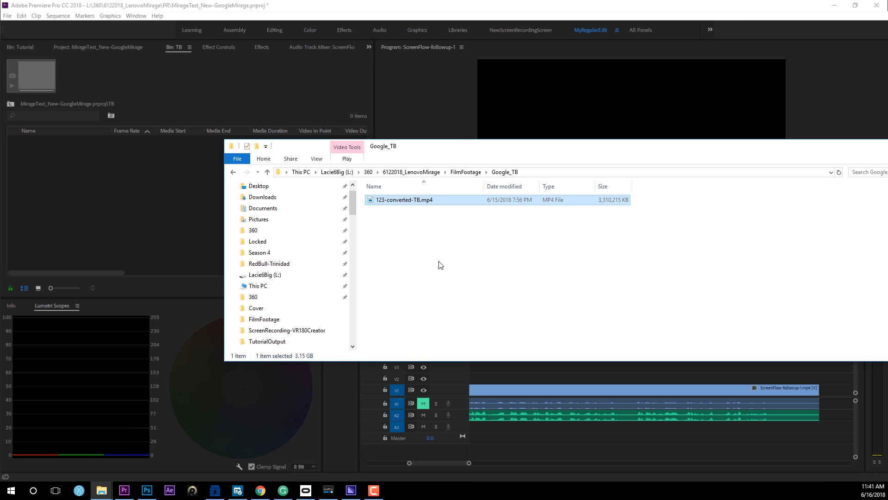
mouse_move(434, 265)
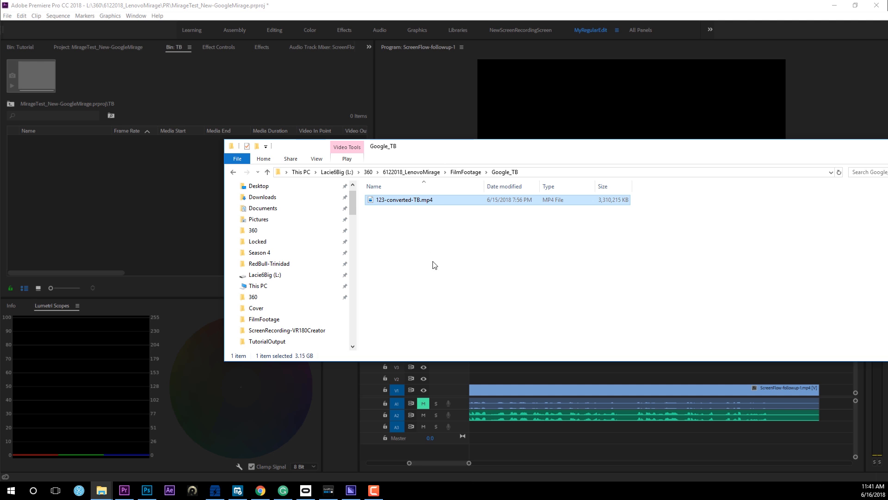
click(600, 141)
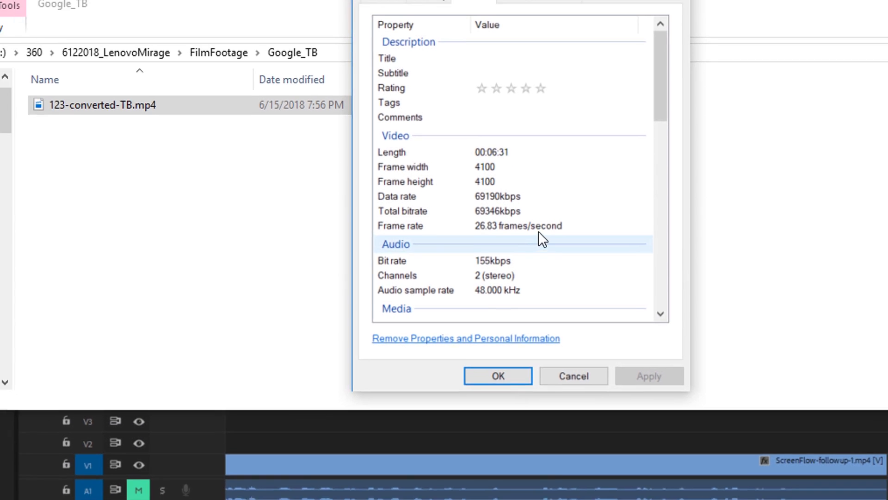
click(497, 376)
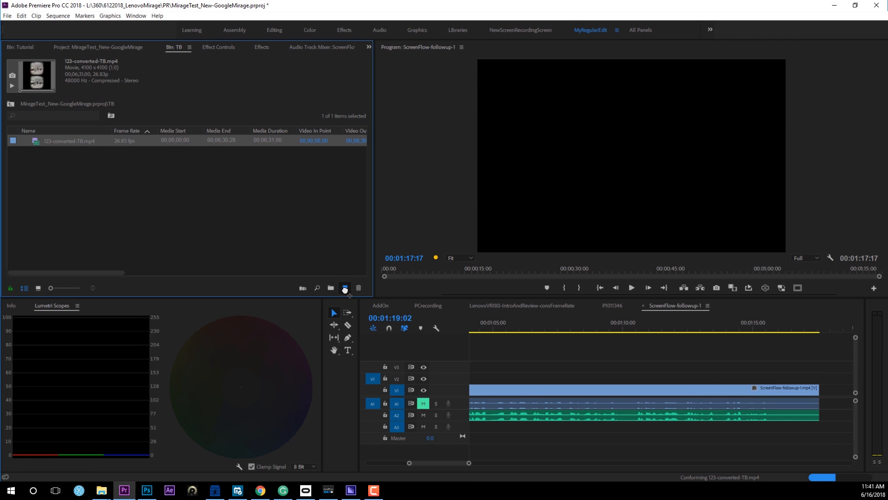
Build the 123-converted-TB sequence from the converted clip and dismiss the Create Proxies dialog.
click(345, 288)
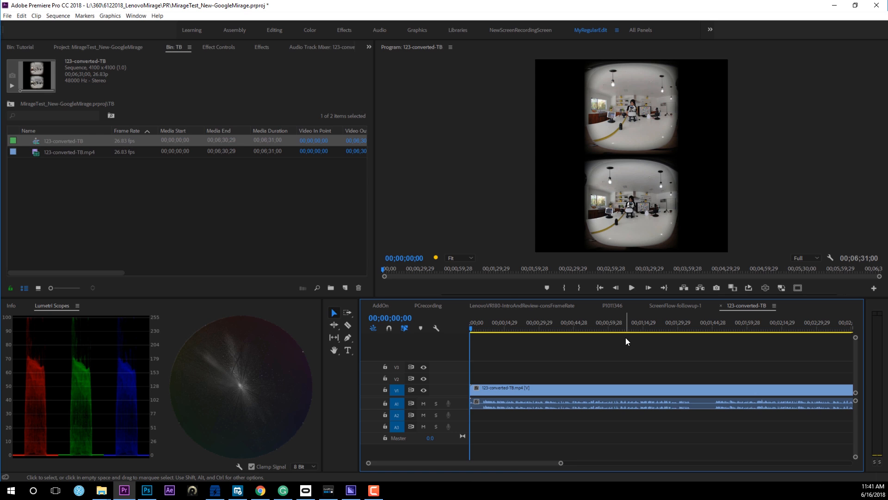
mouse_move(558, 393)
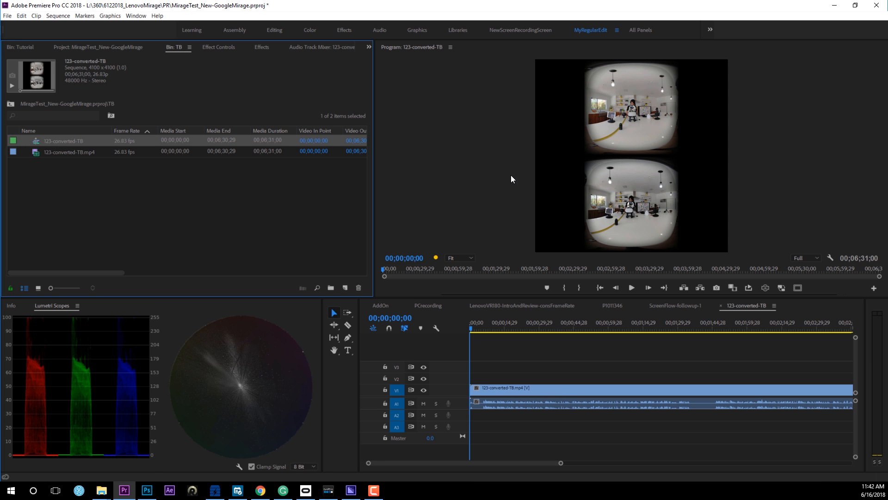
right_click(69, 151)
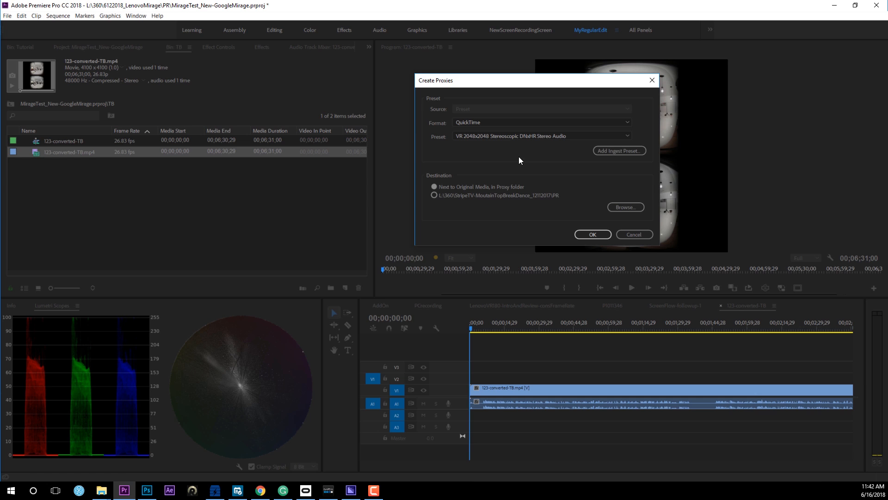
mouse_move(472, 164)
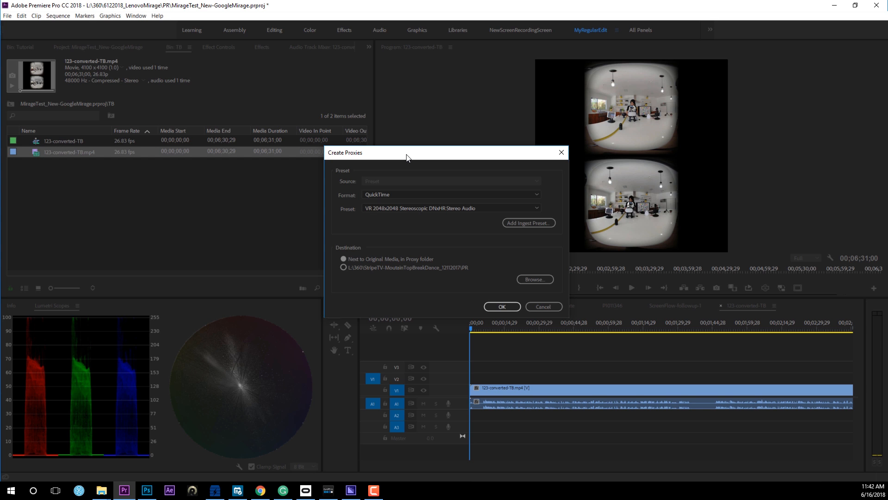
click(543, 305)
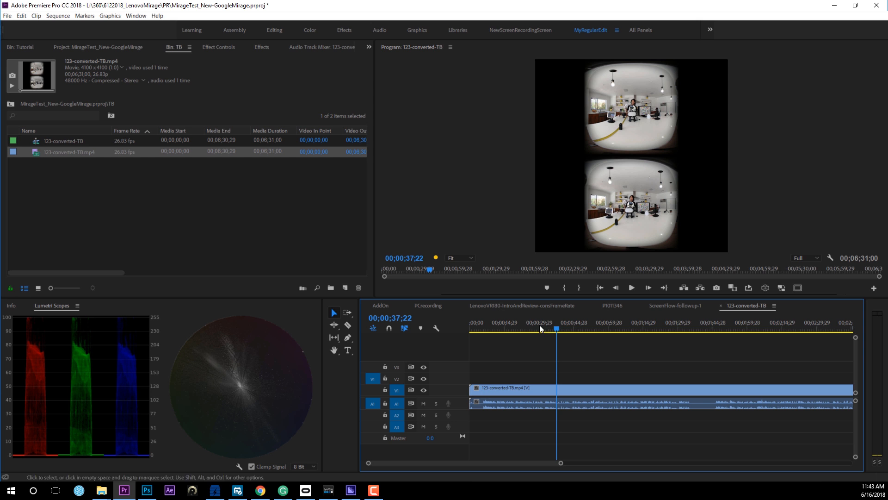
Set the sequence's VR properties to equirectangular, stereoscopic over/under, 360° by 180°.
click(58, 15)
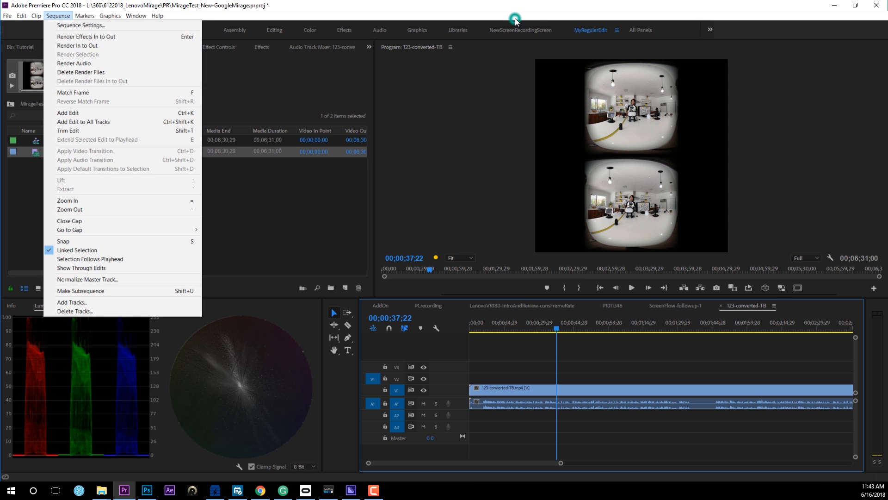
click(80, 25)
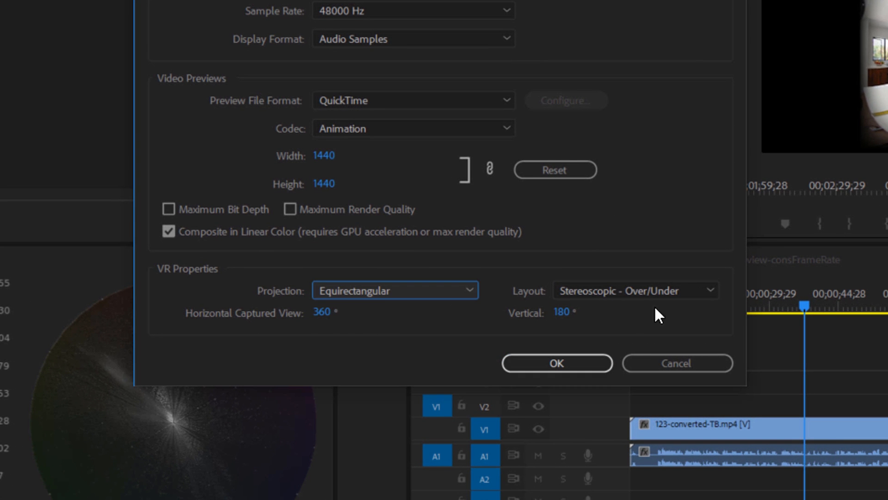
click(633, 290)
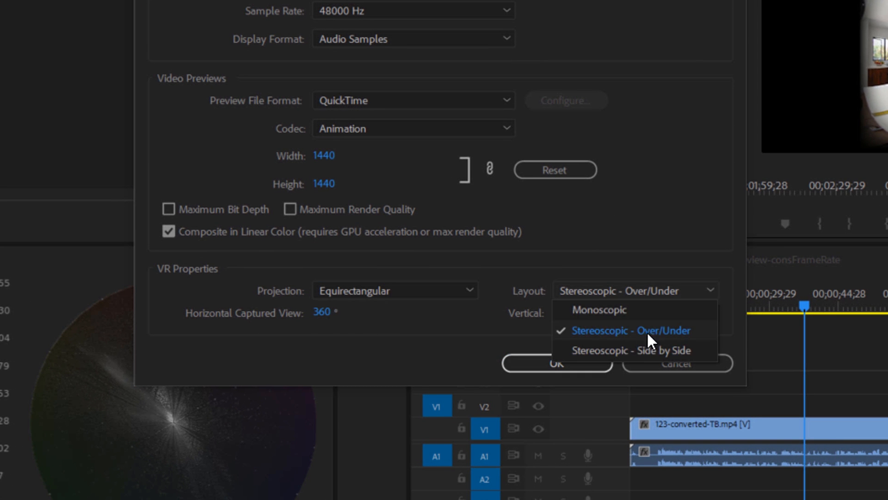
click(630, 331)
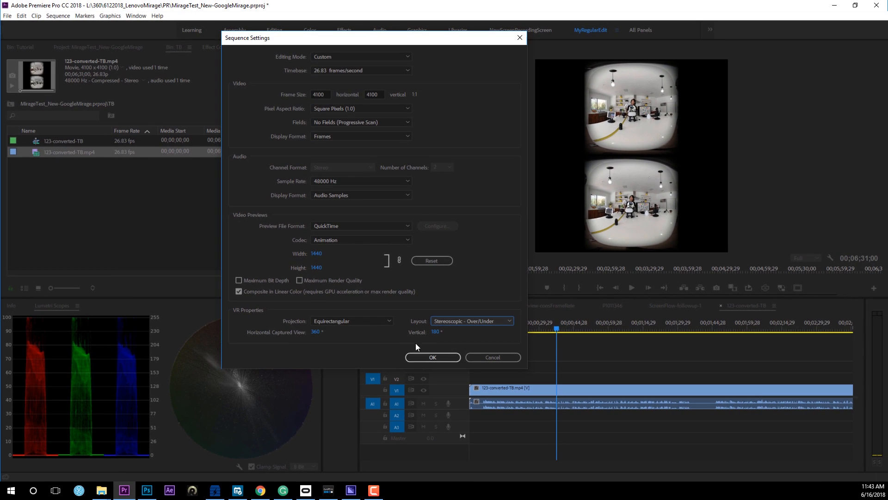
click(432, 357)
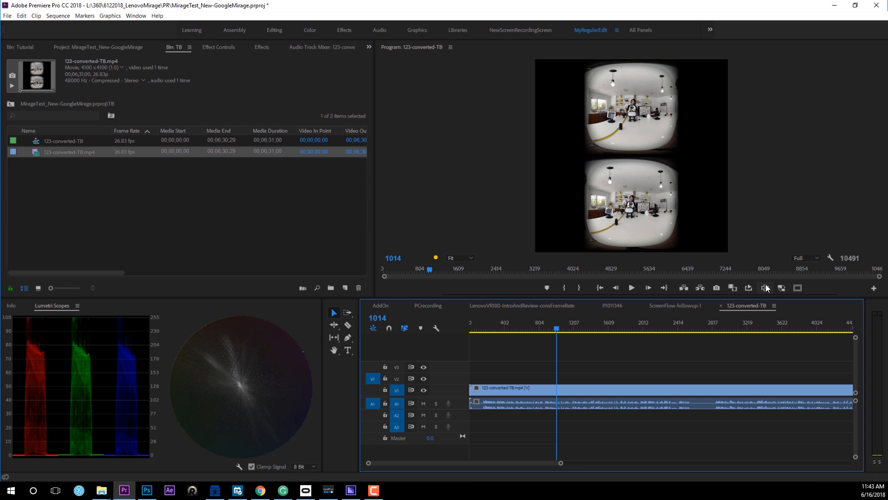
mouse_move(765, 288)
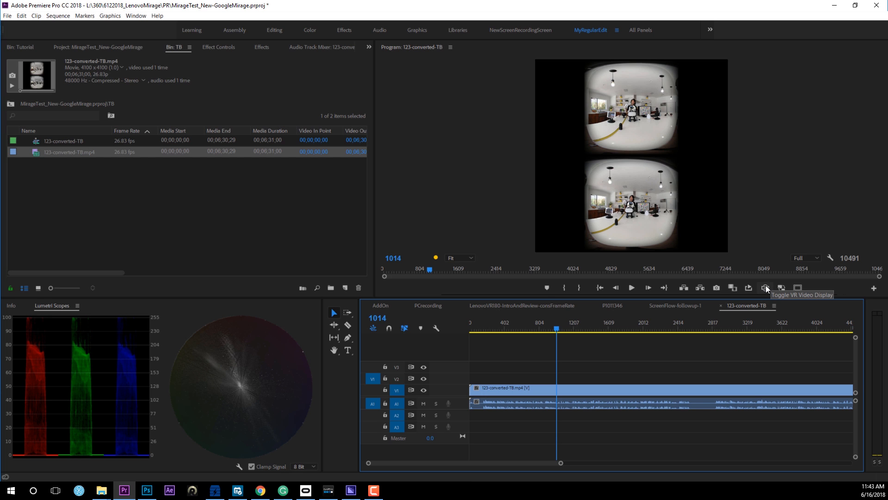
Add and enable the VR Video toggle, and set the VR view to anaglyph.
click(874, 287)
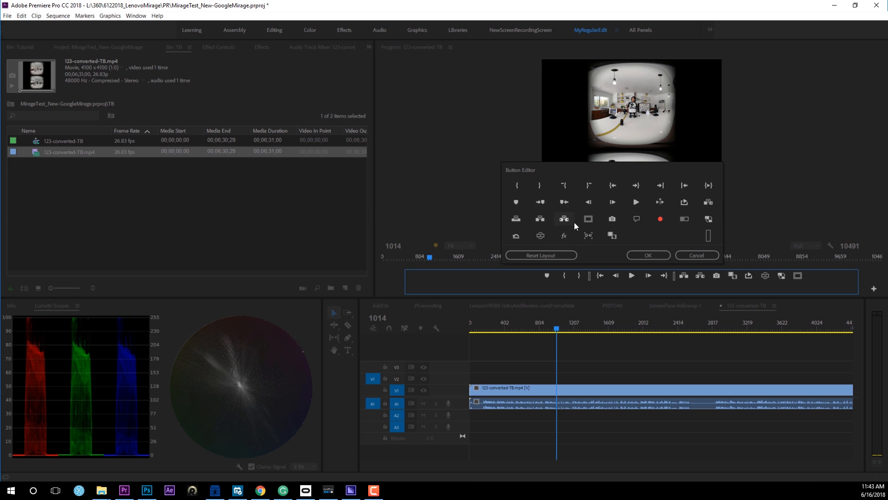
mouse_move(744, 280)
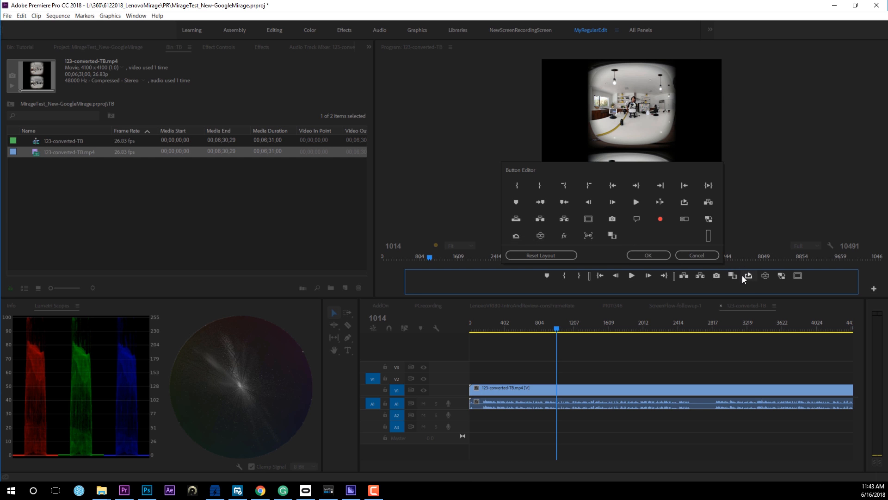
click(696, 255)
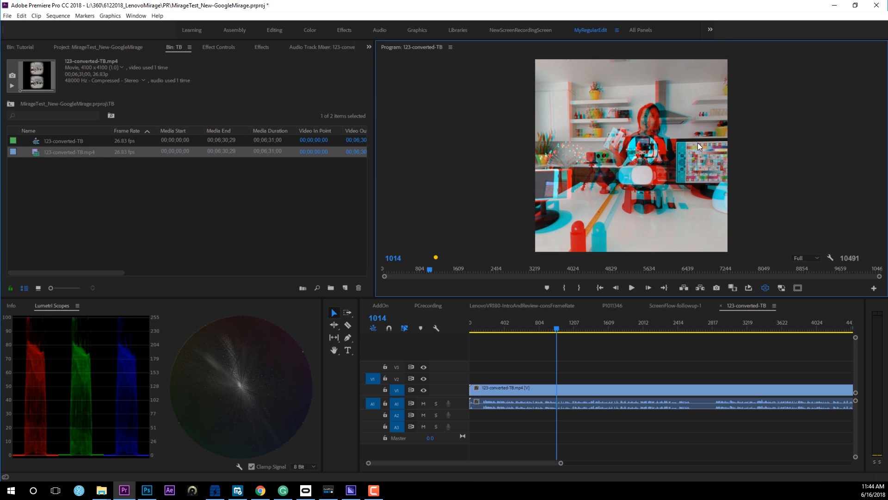
right_click(699, 146)
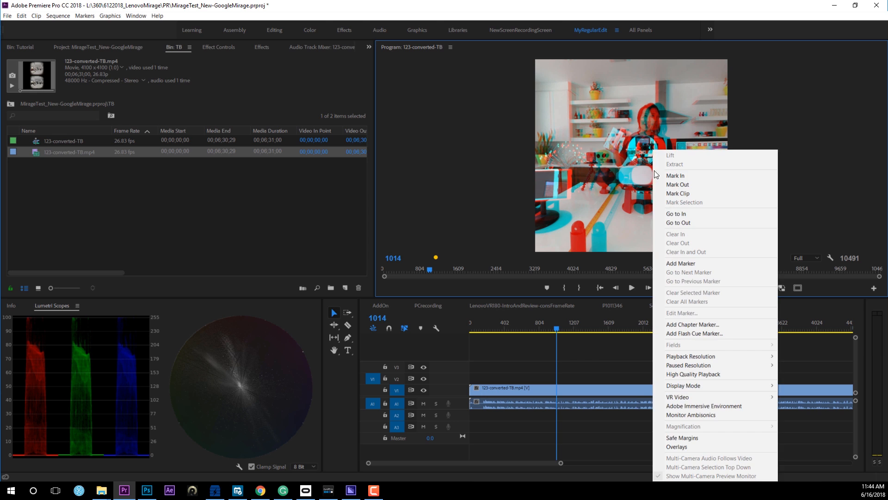
mouse_move(677, 397)
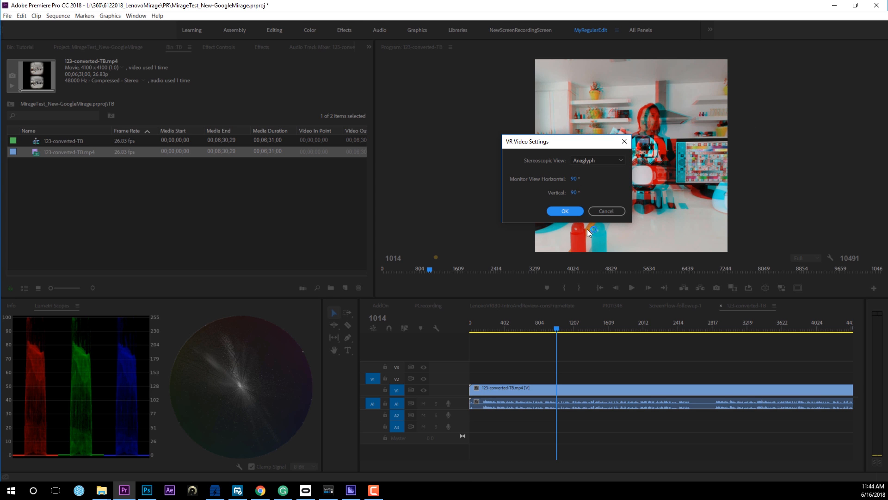
click(563, 211)
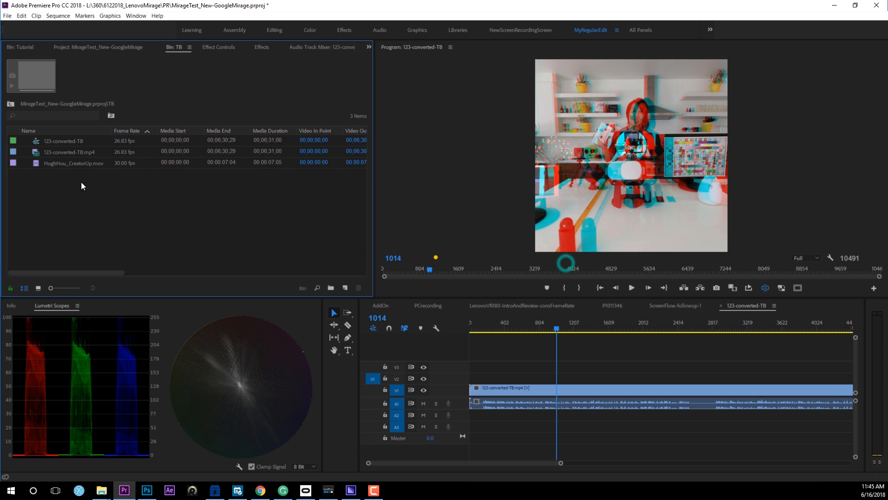
Turn off VR preview, search effects for 'VR', and apply VR Plane to Sphere to the logo.
click(73, 163)
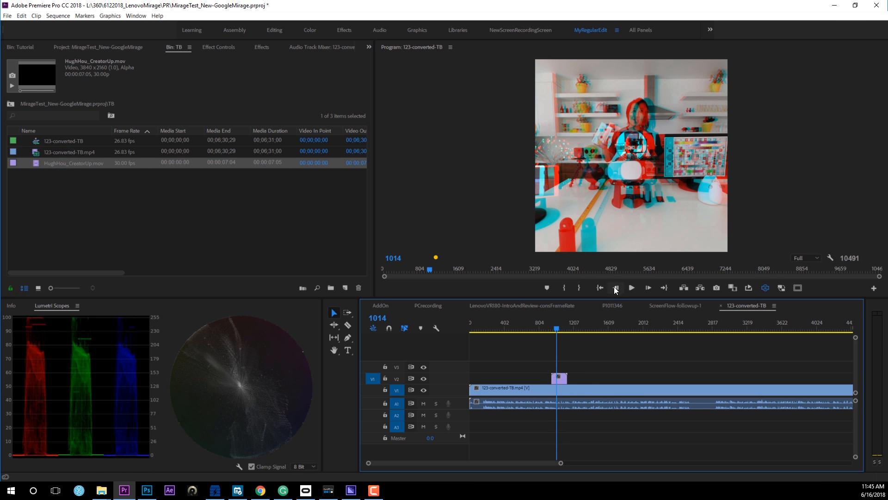
click(764, 288)
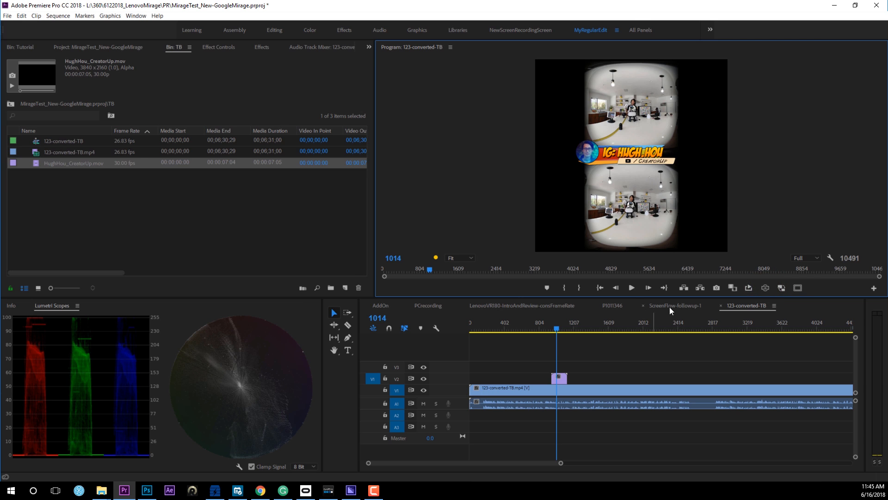
click(218, 47)
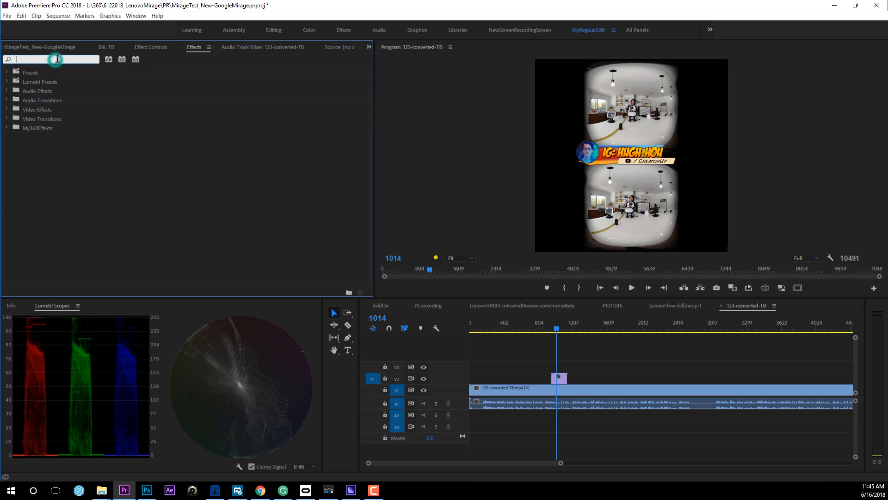
text(VR)
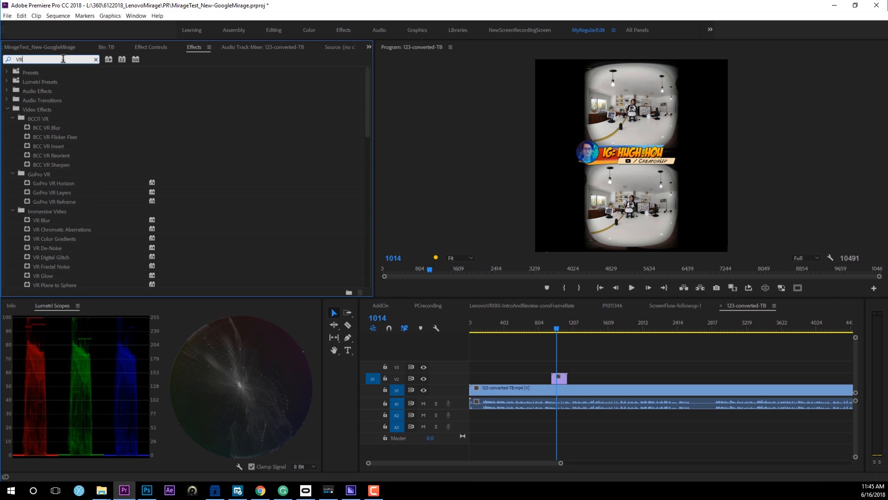
mouse_move(95, 144)
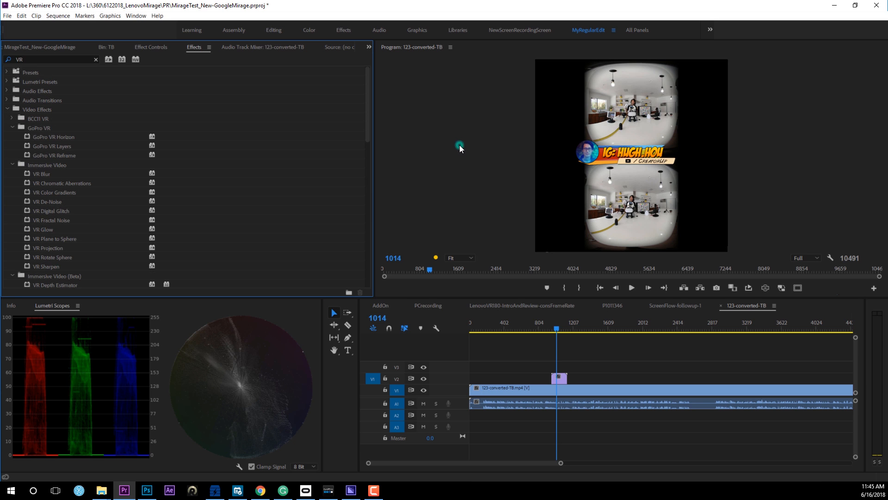
click(12, 128)
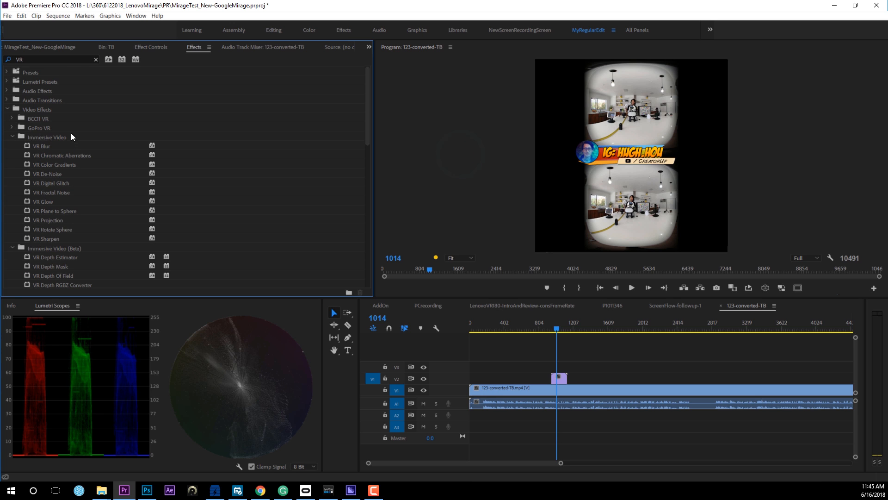
mouse_move(56, 245)
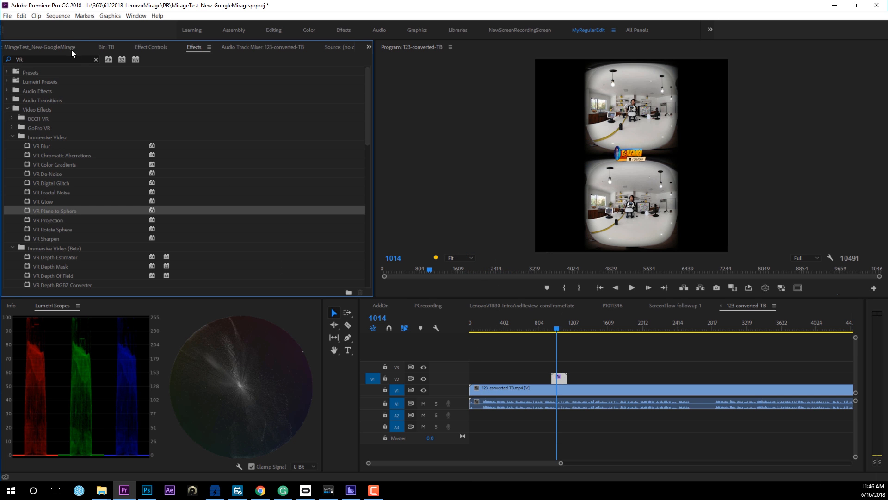
click(150, 47)
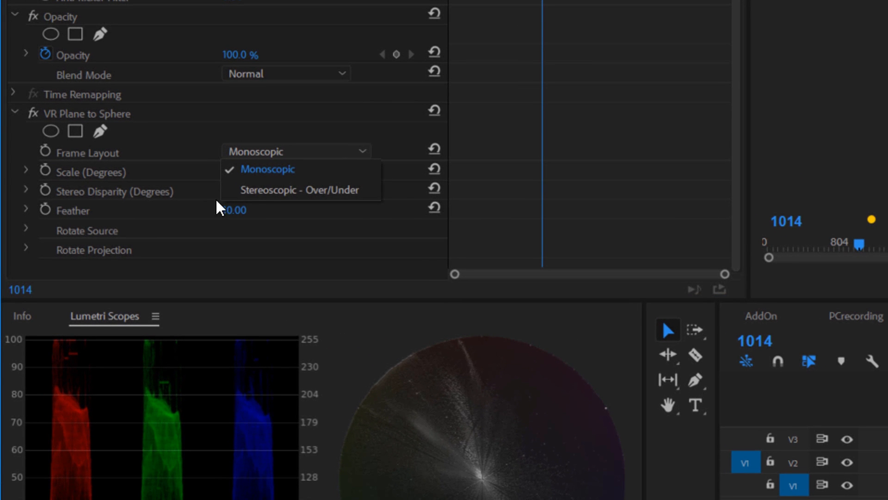
Set the logo's VR Plane to Sphere frame layout to Stereoscopic - Over/Under.
click(301, 189)
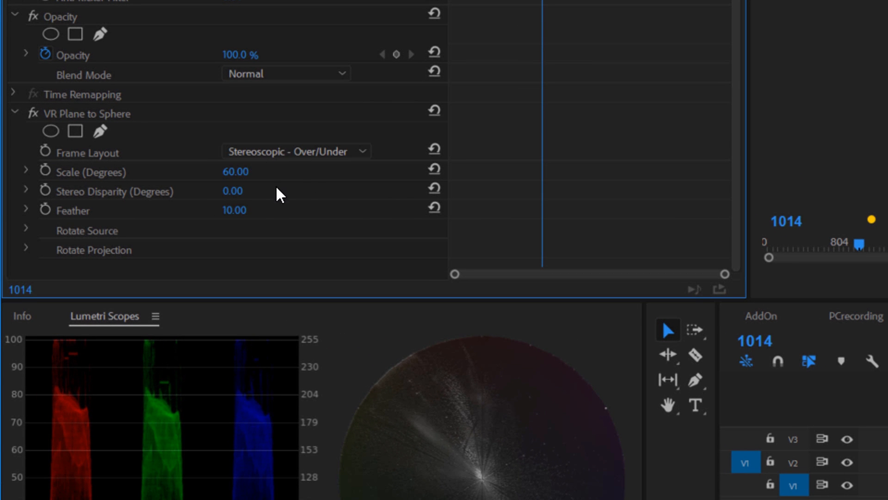
mouse_move(83, 220)
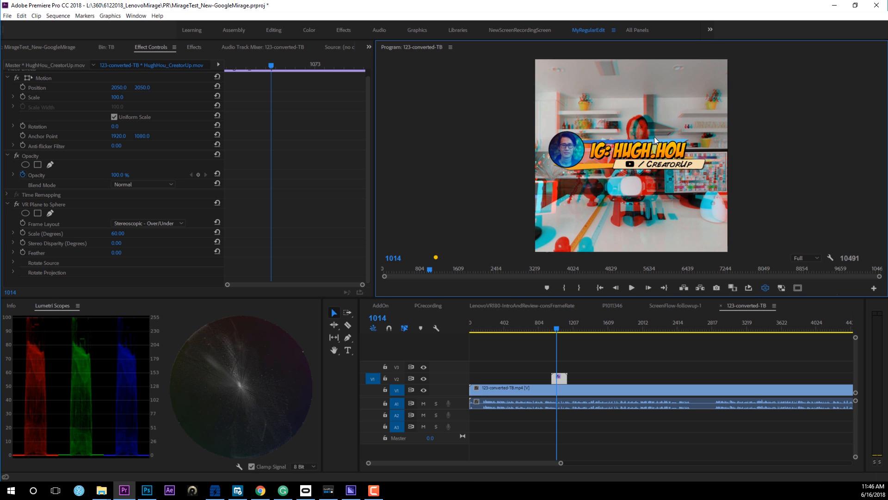
mouse_move(663, 199)
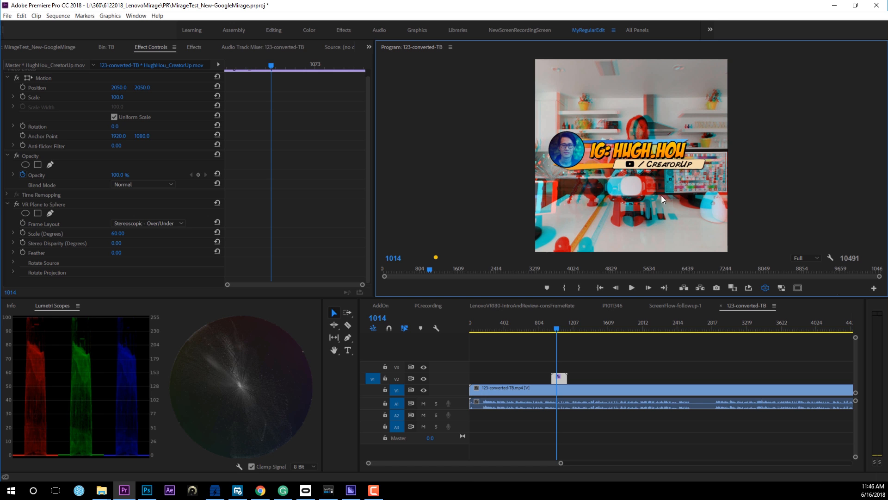
mouse_move(639, 177)
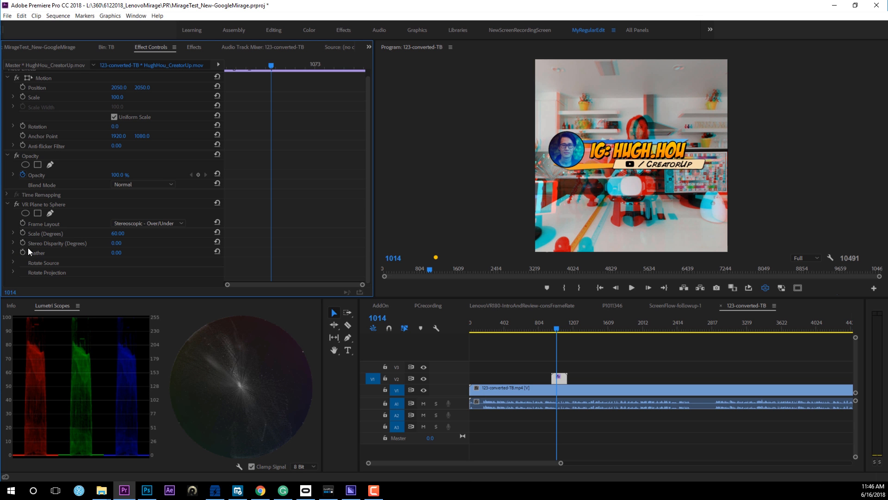
mouse_move(69, 250)
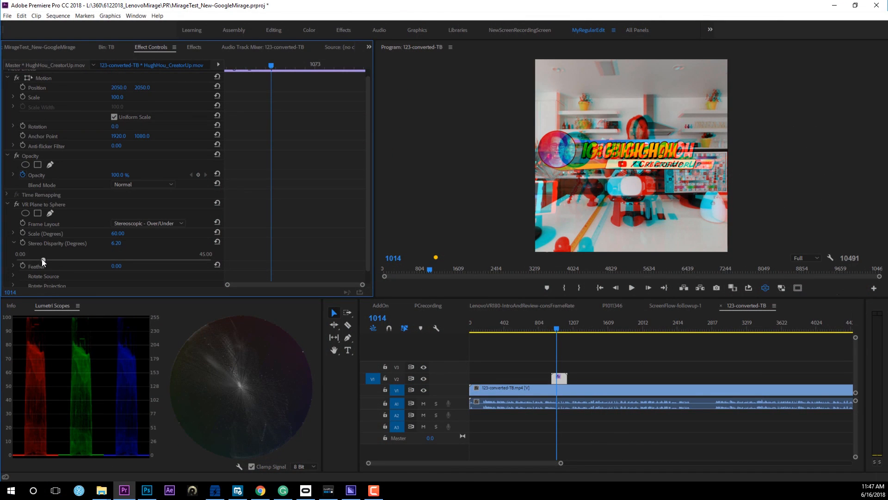
Drag the logo's Stereo Disparity slider, aiming for 3.00 degrees.
drag(41, 259, 38, 260)
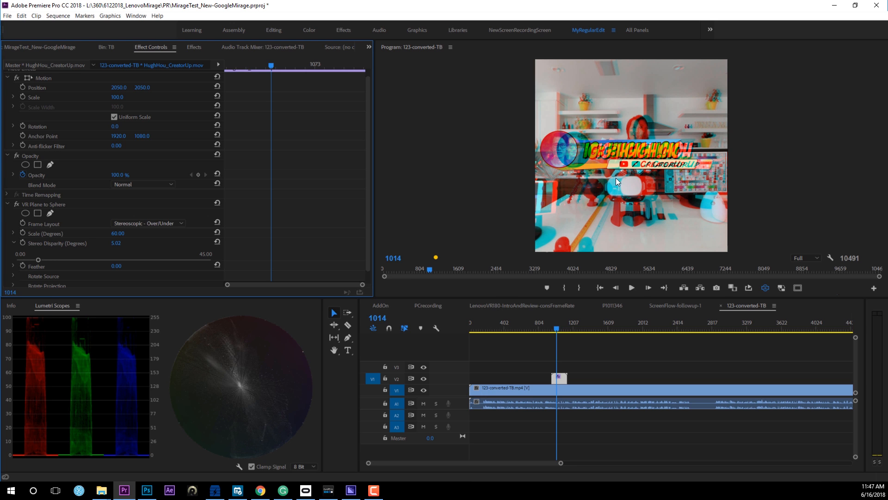
mouse_move(594, 131)
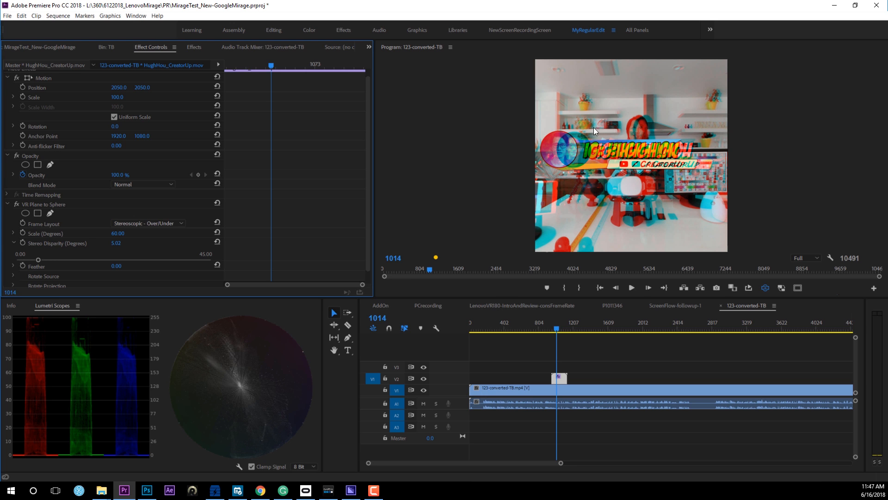
mouse_move(669, 194)
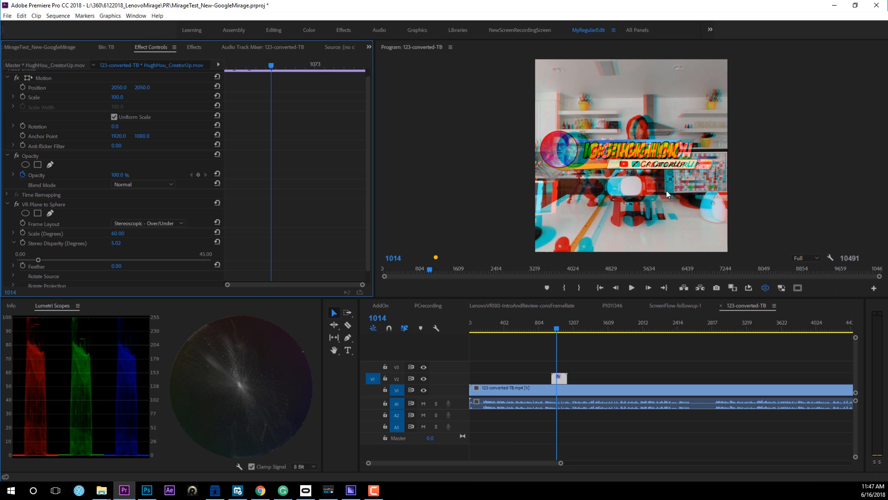
mouse_move(633, 128)
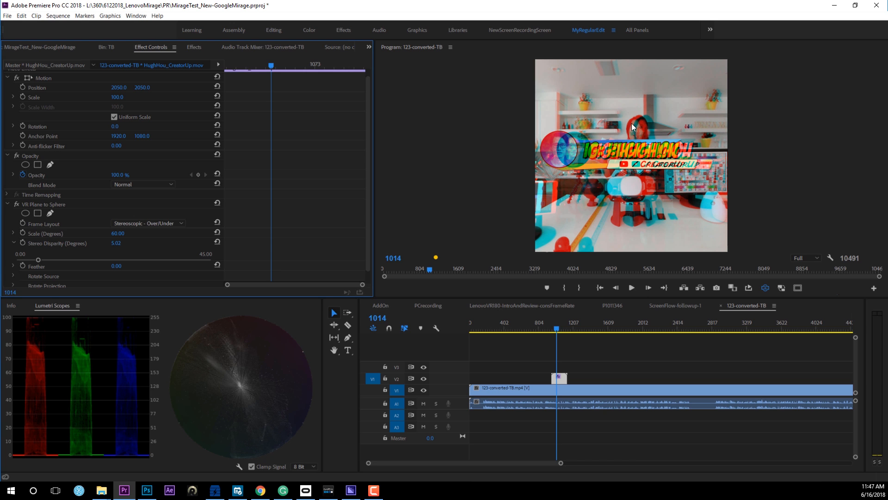
mouse_move(648, 187)
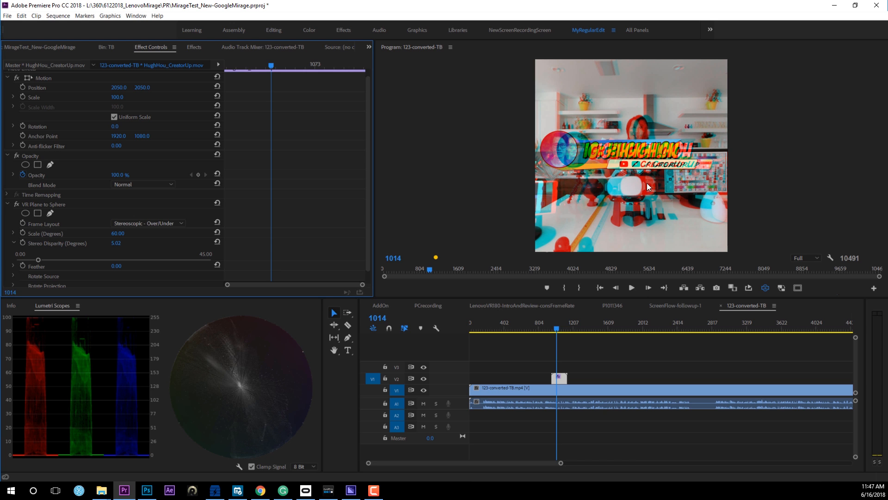
mouse_move(638, 206)
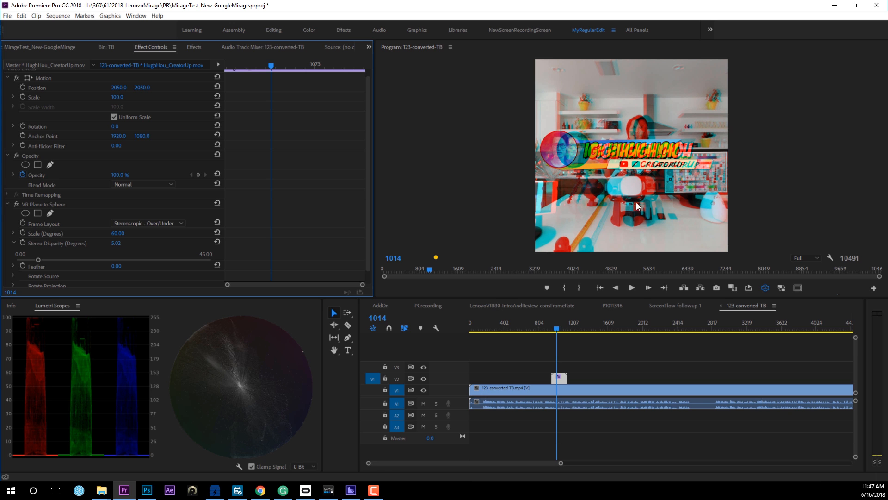
mouse_move(633, 173)
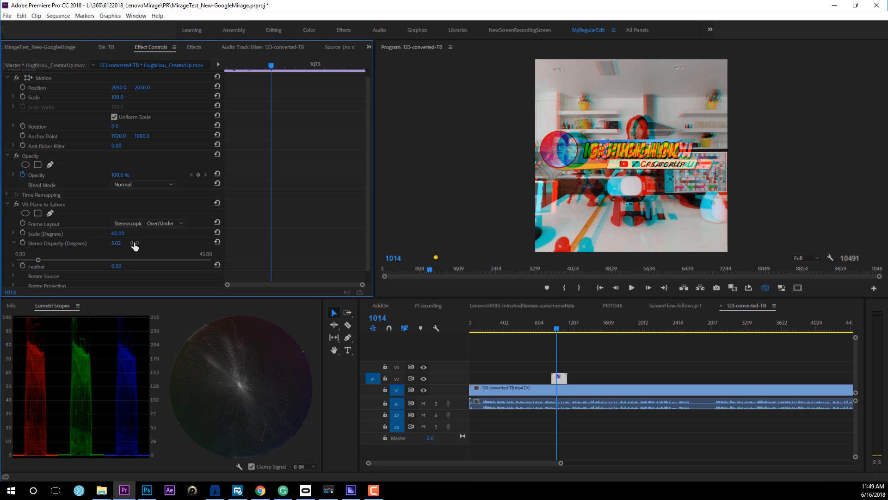
mouse_move(615, 174)
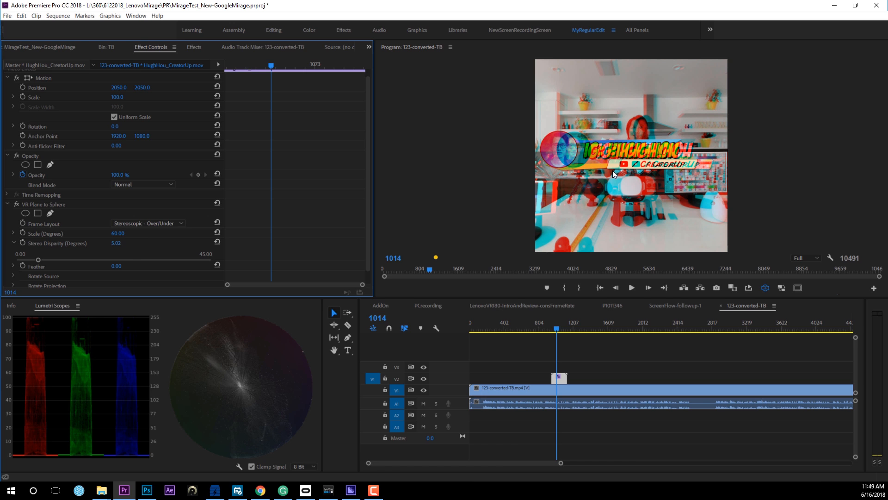
mouse_move(606, 206)
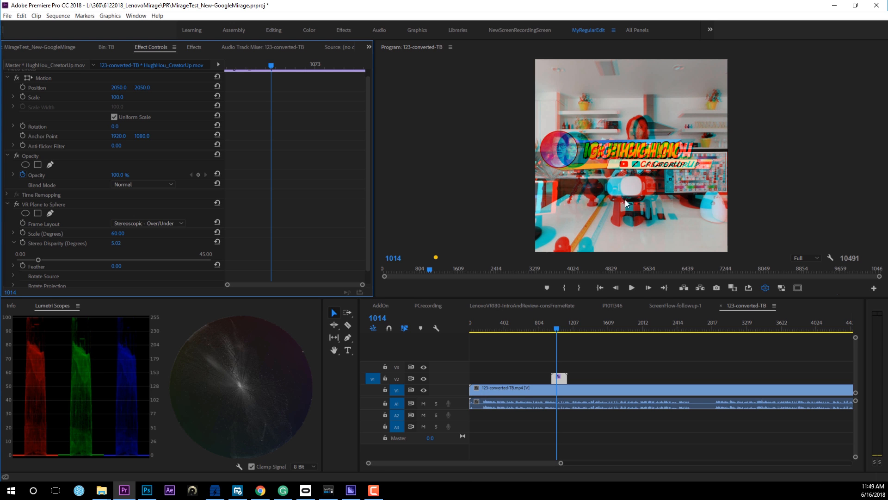
mouse_move(611, 230)
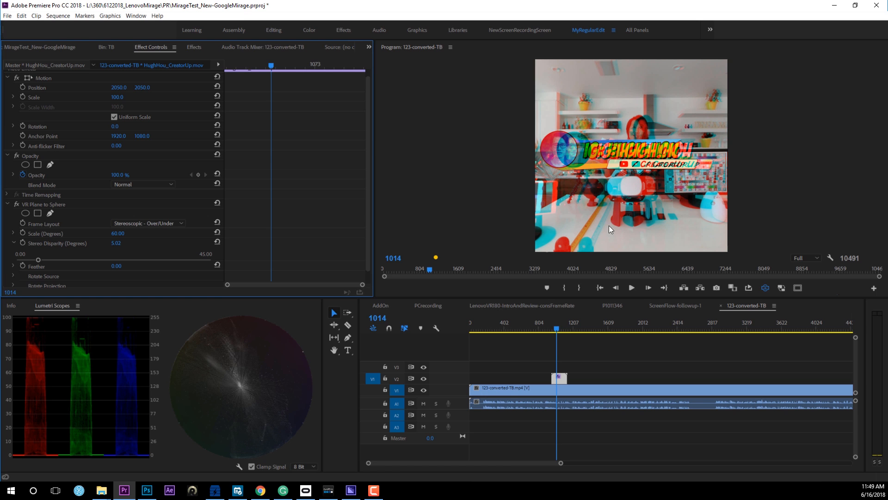
mouse_move(631, 209)
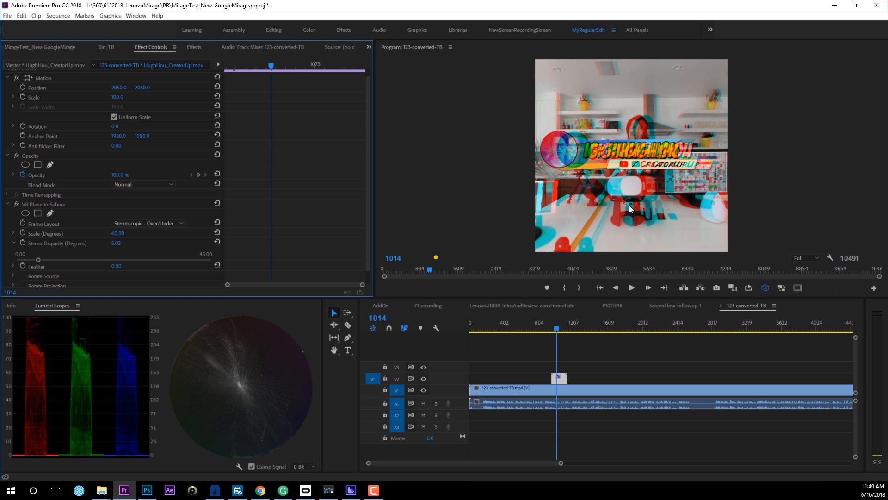
mouse_move(628, 205)
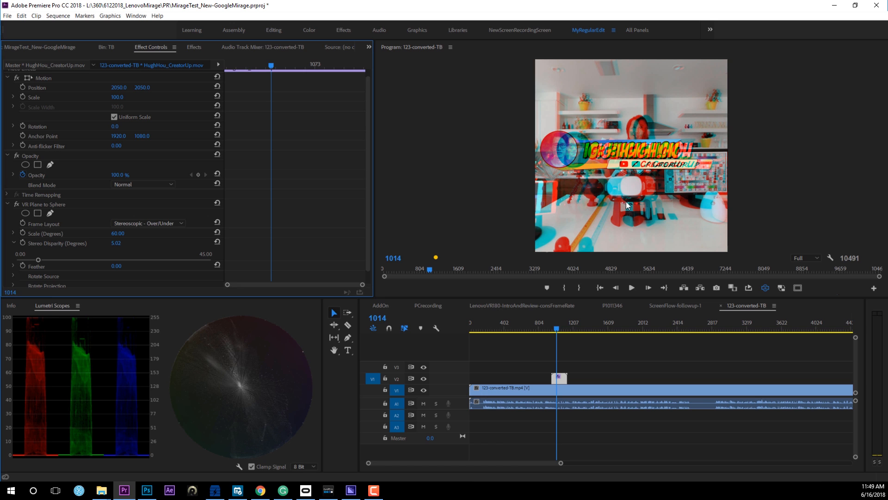
mouse_move(585, 308)
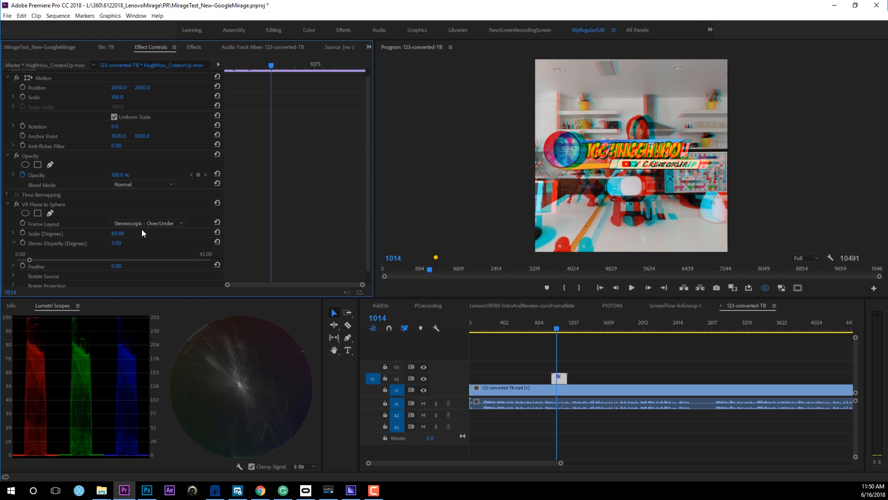
Enter 8.00 in the logo's Stereo Disparity (Degrees) field.
double_click(118, 243)
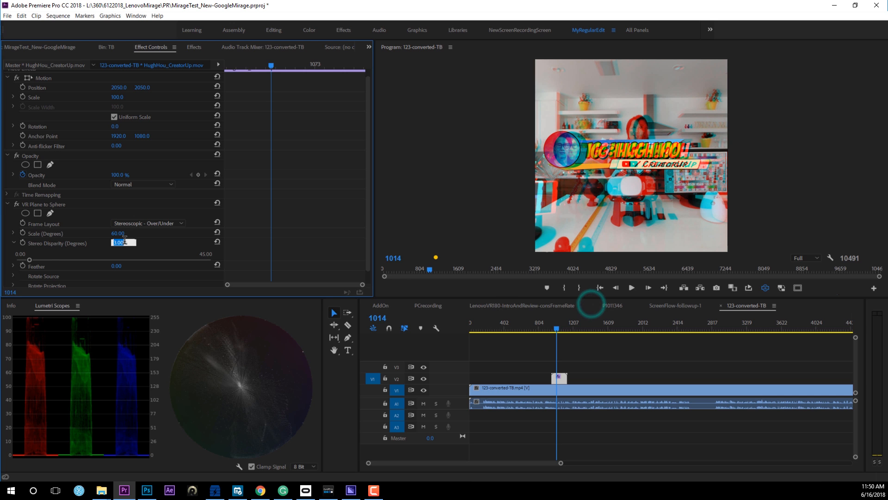
text(8.00)
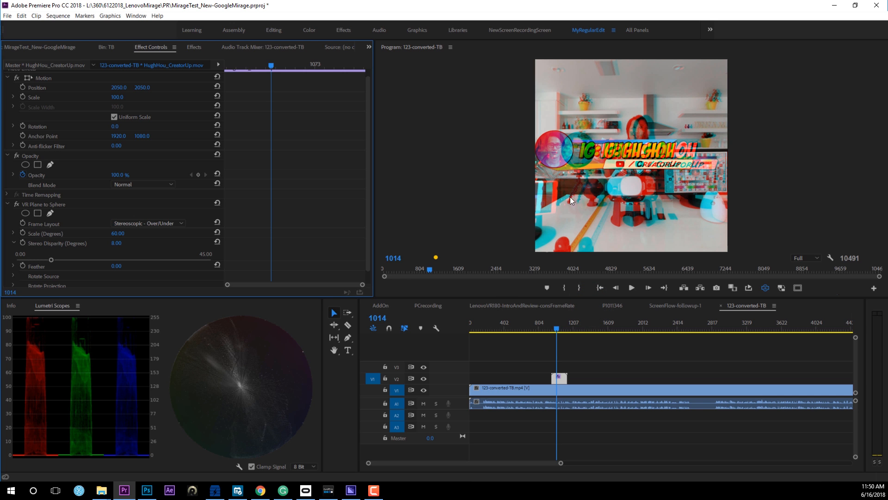
mouse_move(596, 168)
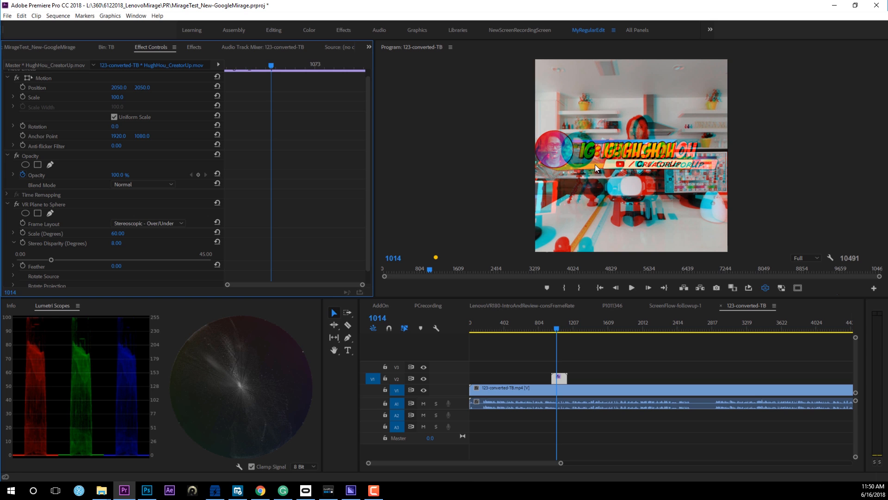
mouse_move(570, 167)
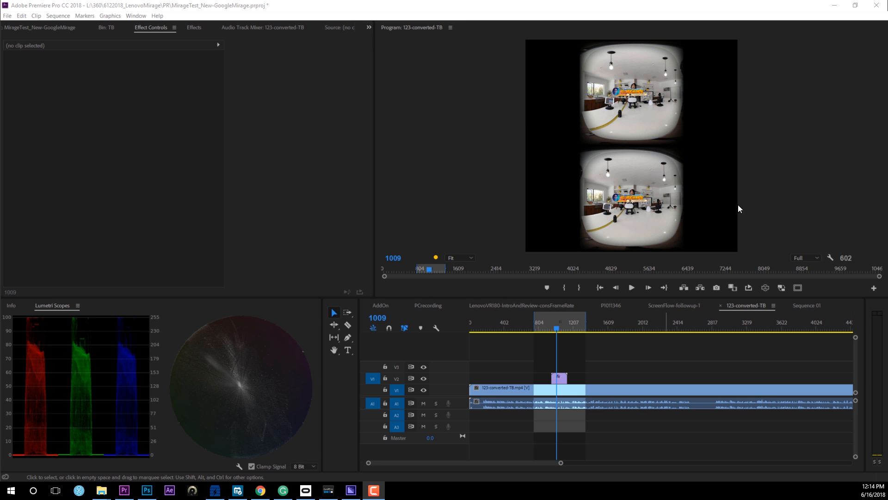
mouse_move(559, 93)
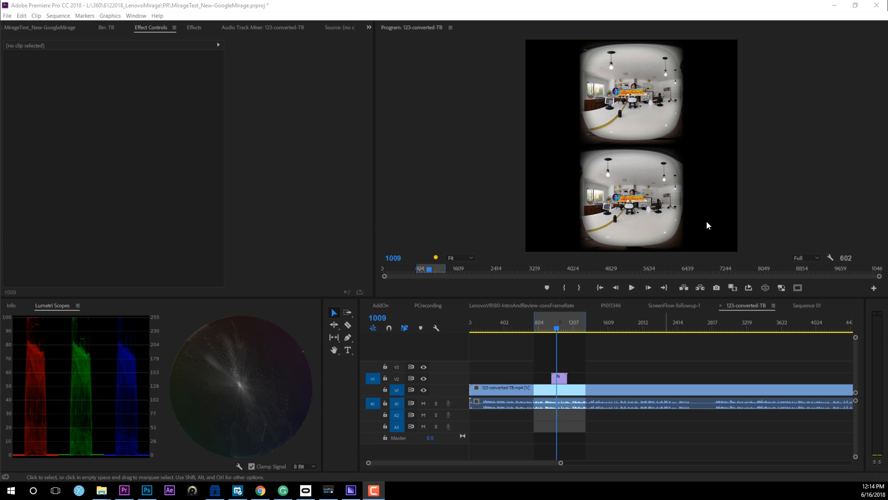
mouse_move(711, 223)
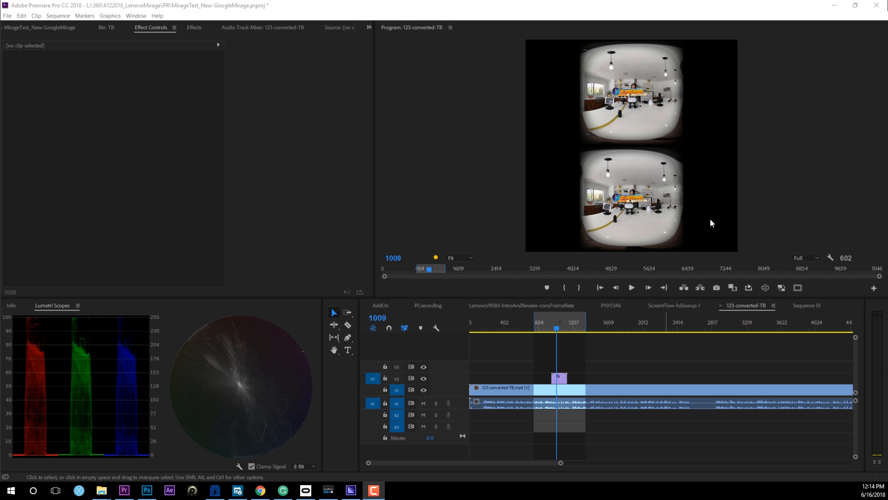
mouse_move(633, 97)
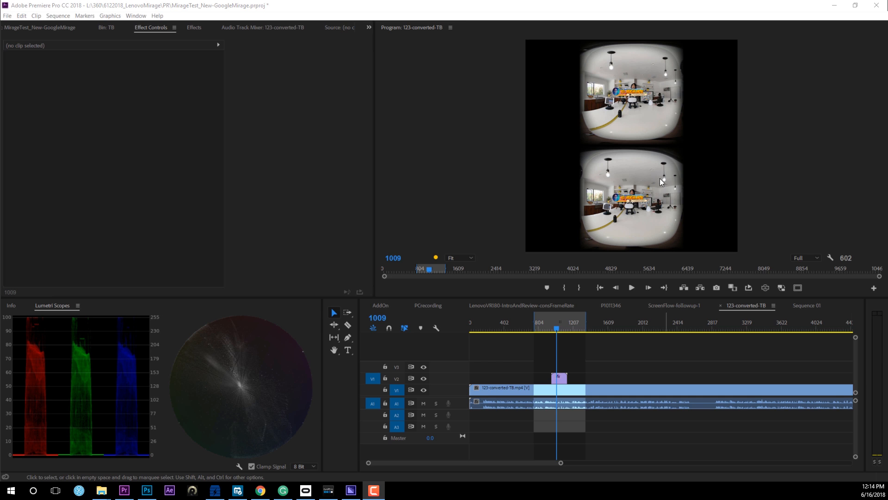
mouse_move(531, 312)
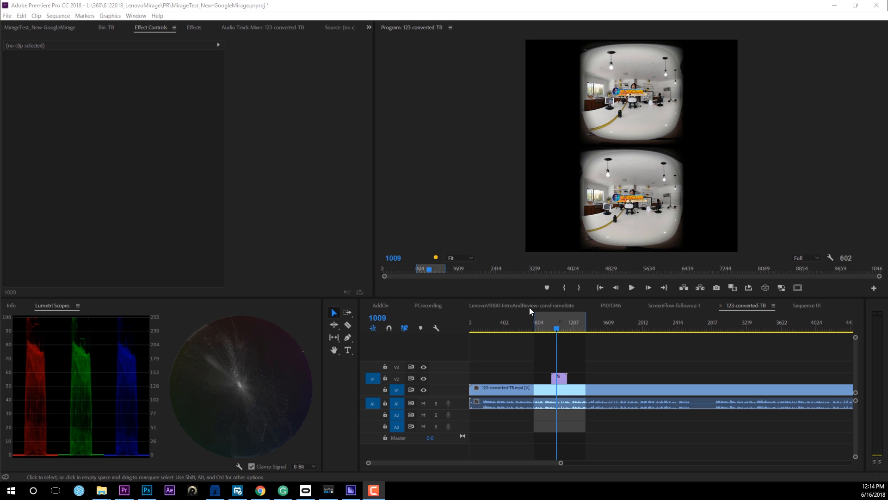
mouse_move(884, 148)
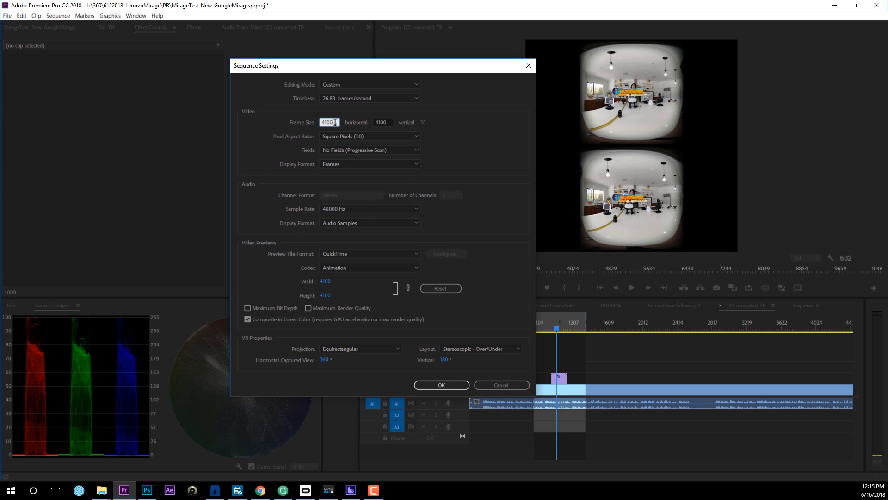
Resize the sequence frame to 2050 × 4100 and delete the existing previews.
text(2)
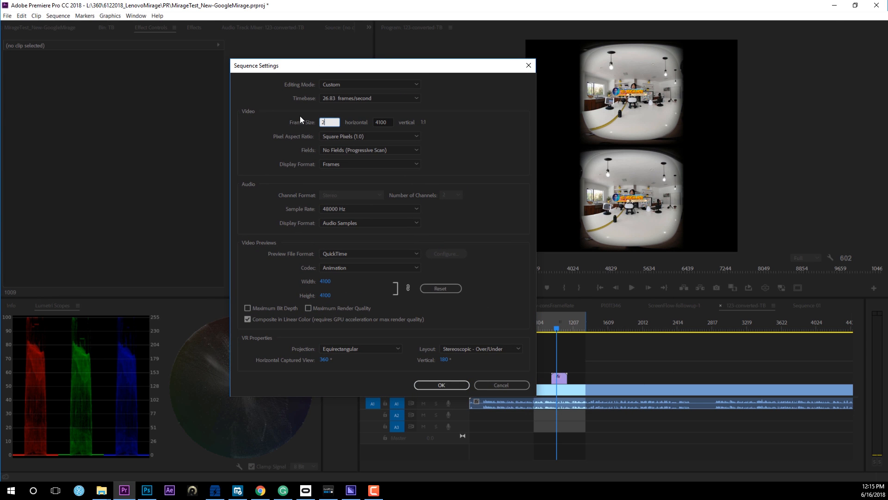
text(050)
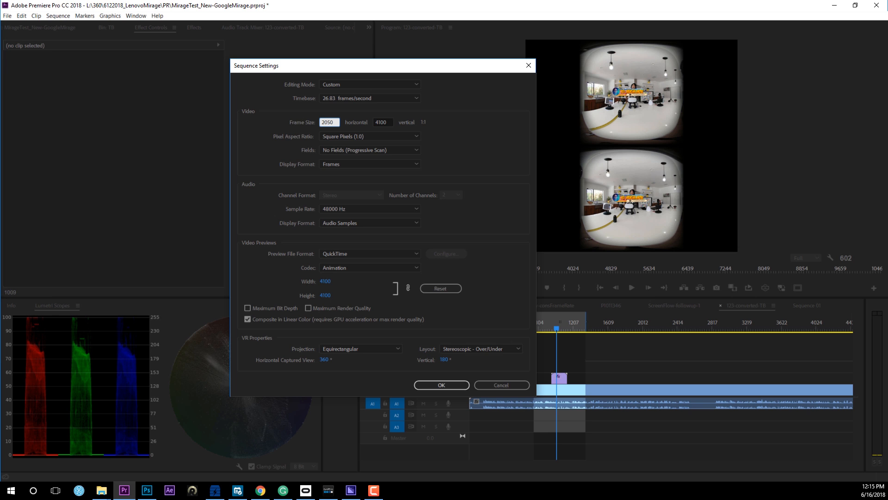
click(441, 384)
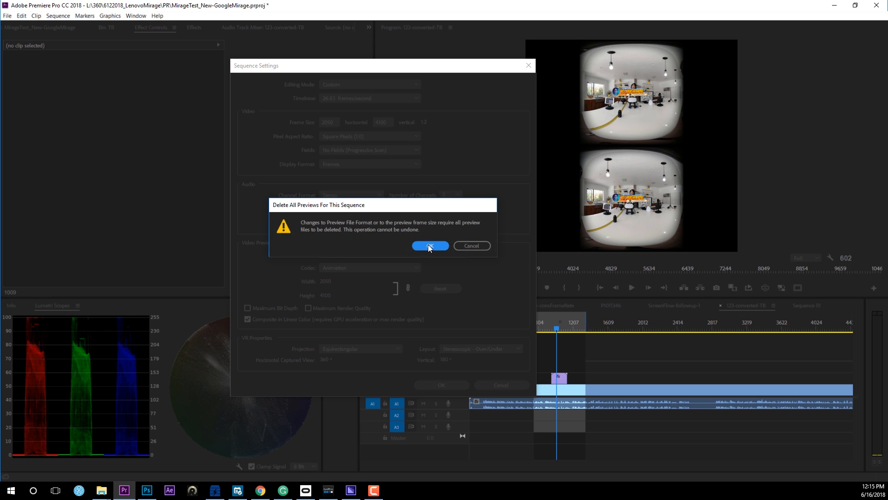
click(429, 246)
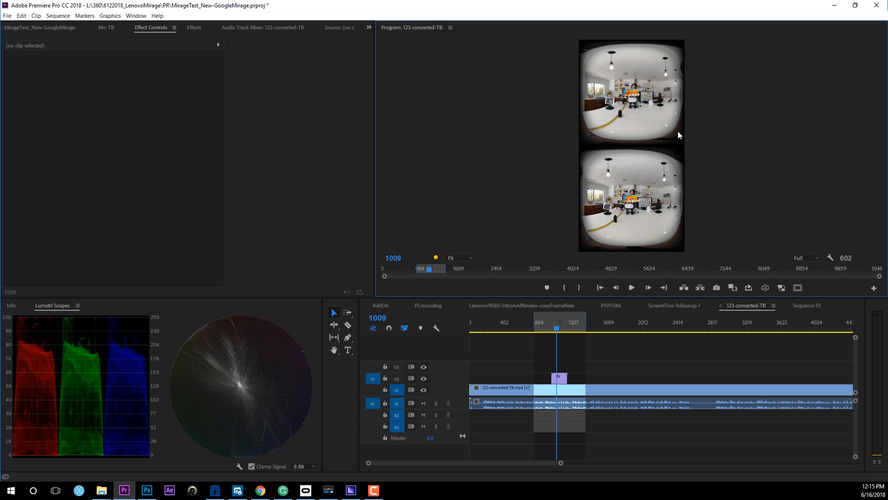
mouse_move(727, 140)
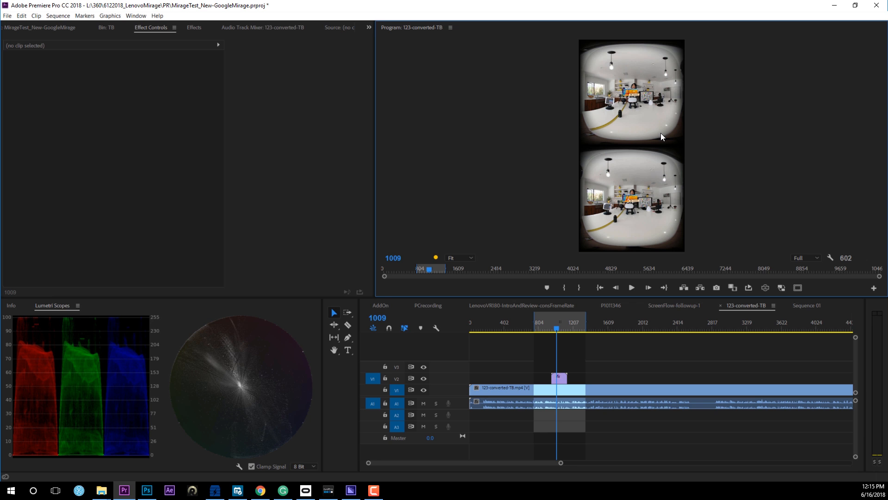
mouse_move(459, 260)
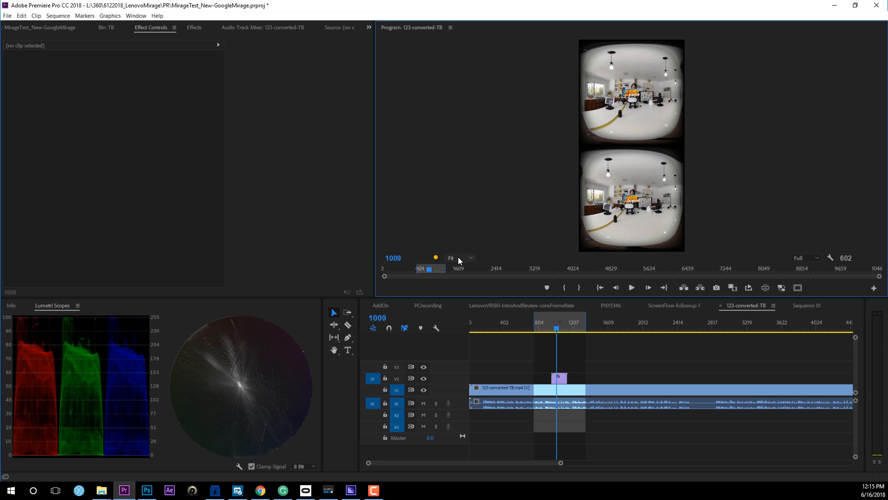
click(459, 258)
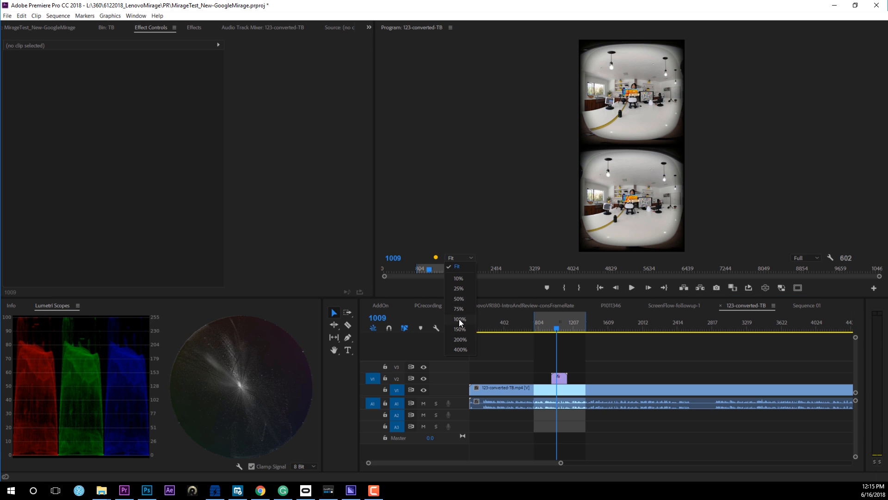
Set the Program Monitor magnification to 100% to inspect the logo.
click(459, 319)
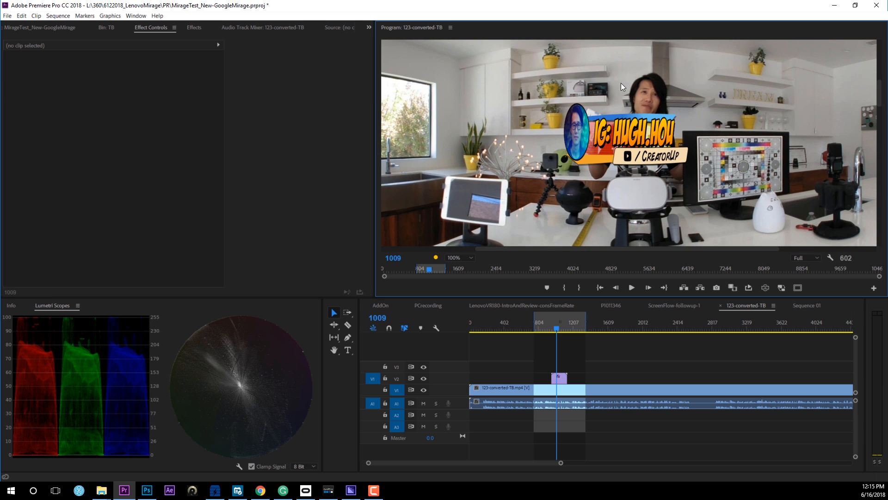
mouse_move(688, 189)
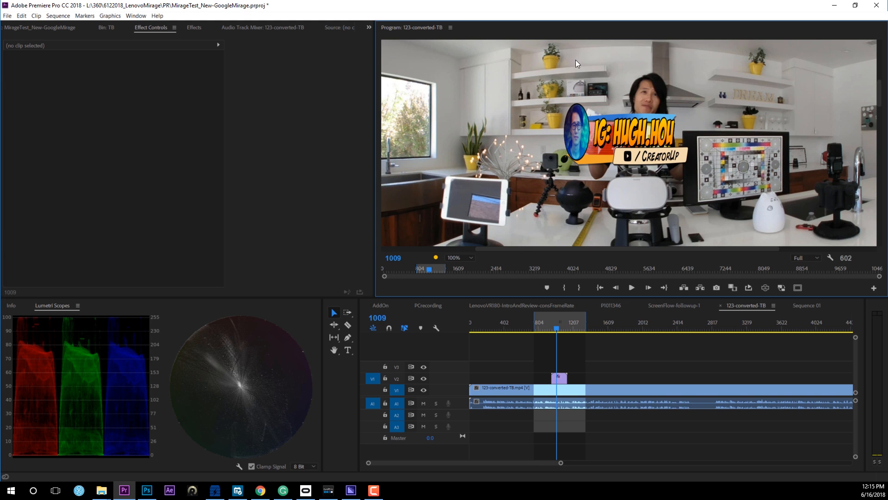
mouse_move(611, 182)
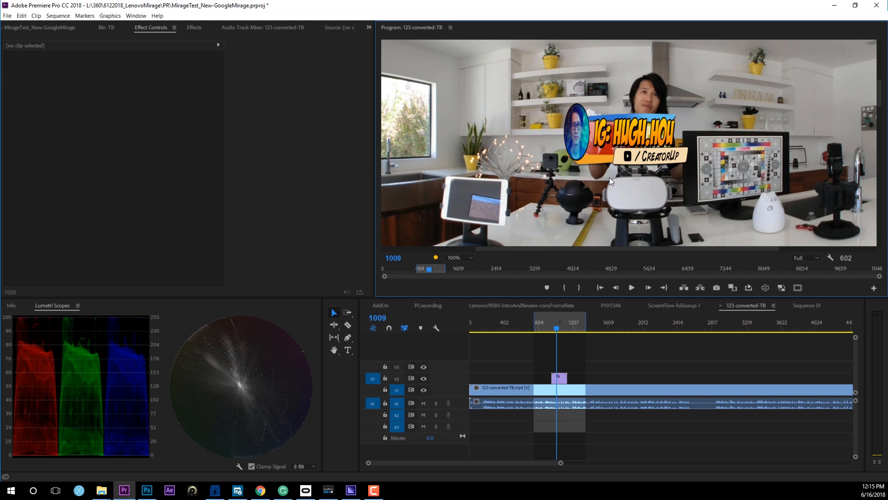
mouse_move(453, 367)
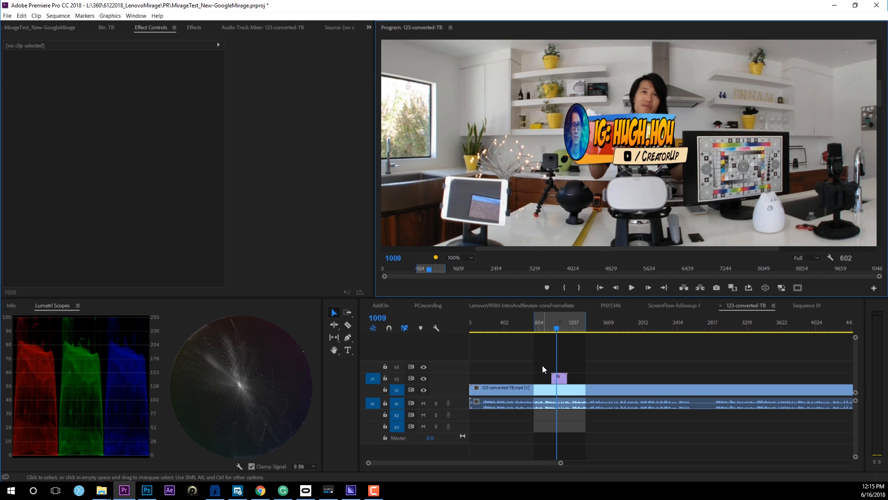
mouse_move(578, 353)
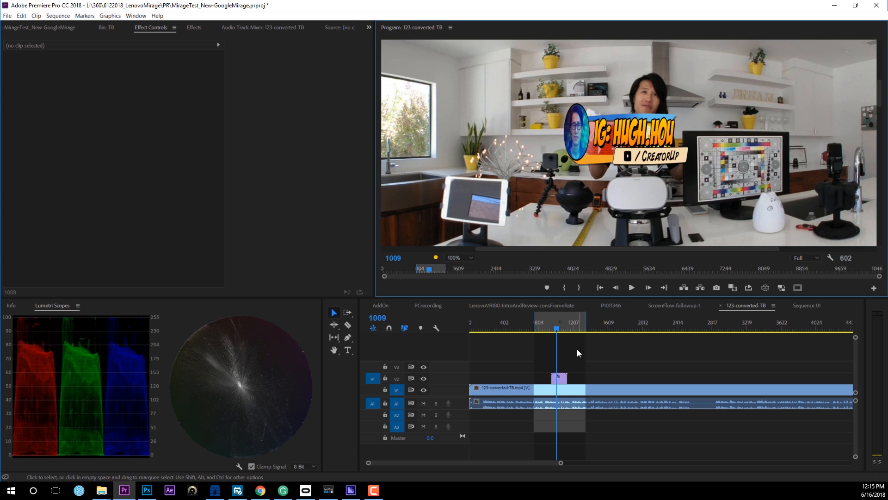
mouse_move(530, 285)
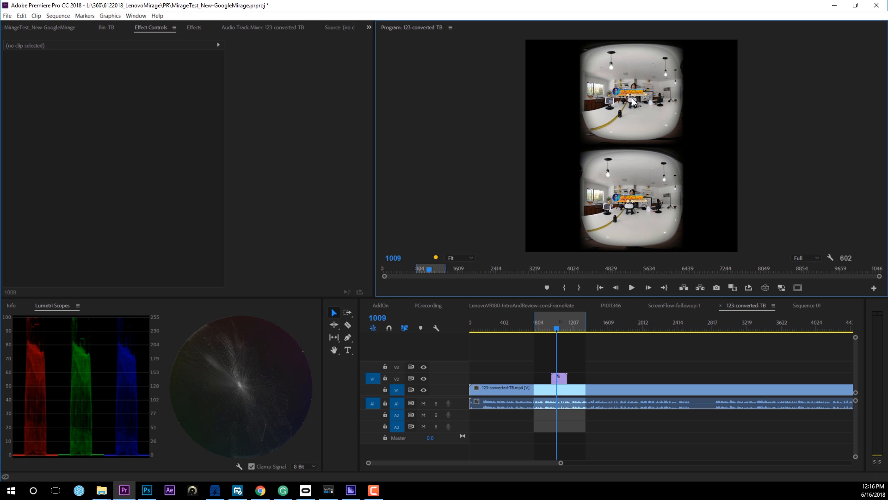
Nest the V2 logo clip into a sequence with the default name.
click(559, 378)
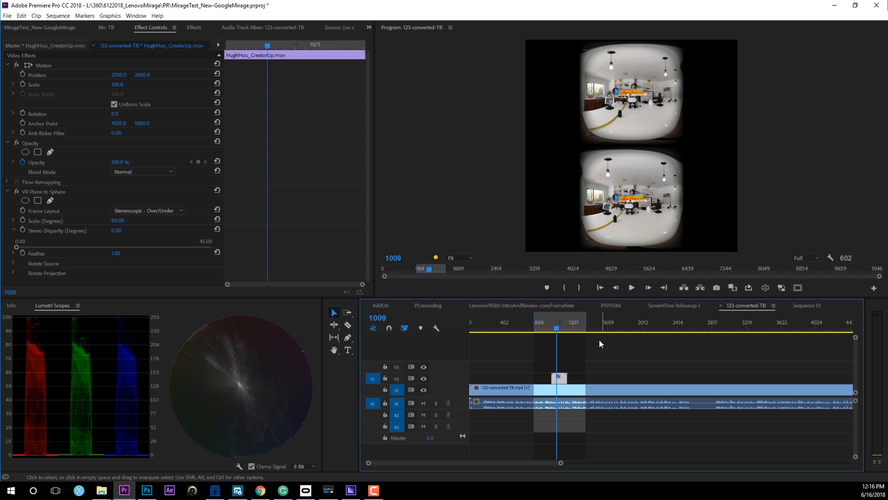
mouse_move(561, 383)
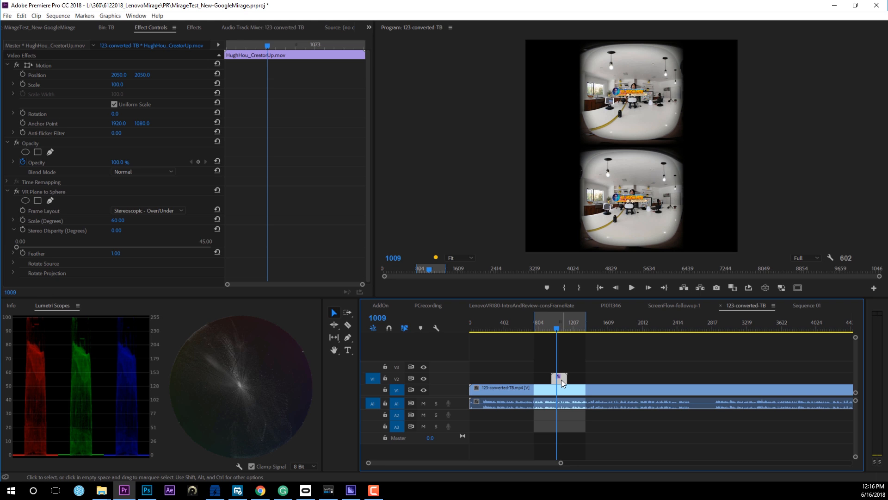
mouse_move(560, 380)
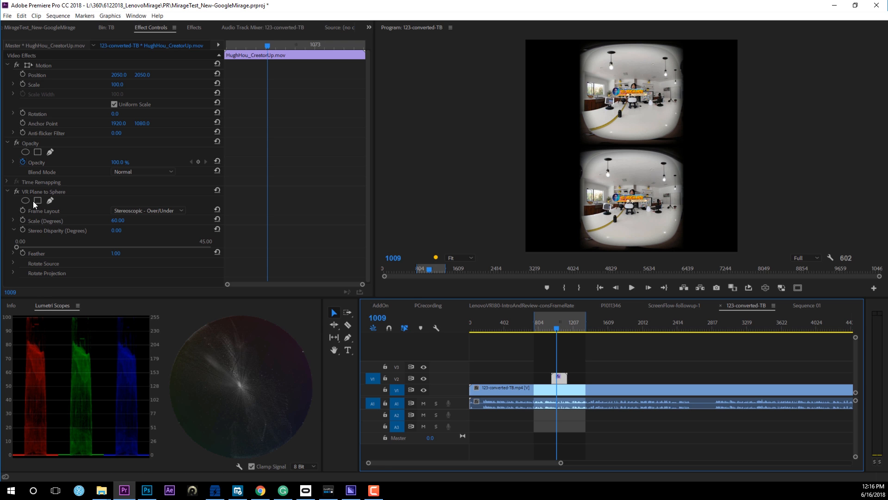
mouse_move(579, 380)
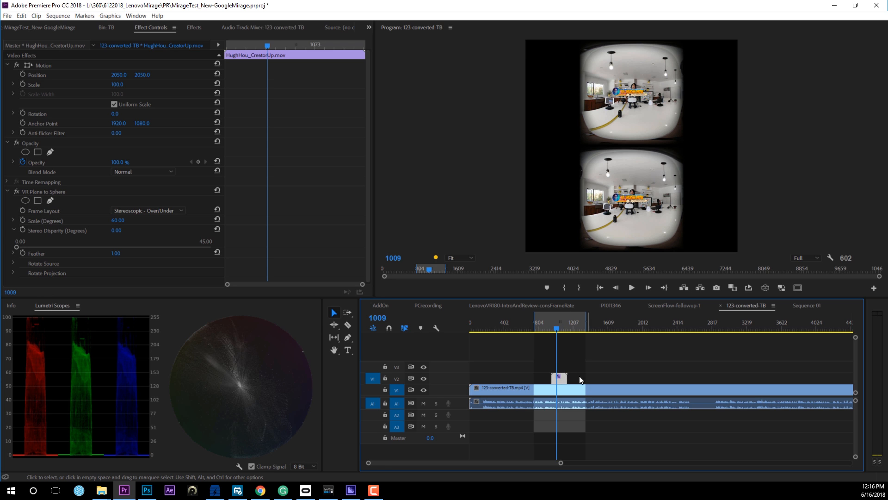
right_click(558, 378)
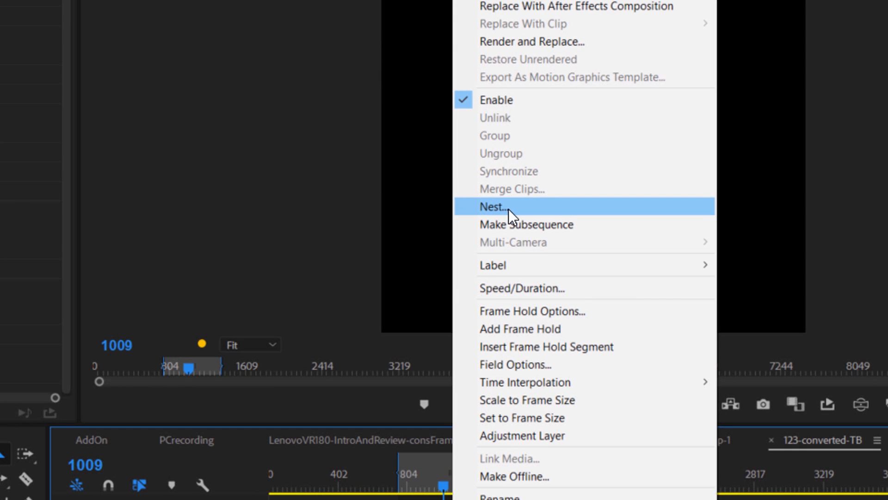
mouse_move(513, 220)
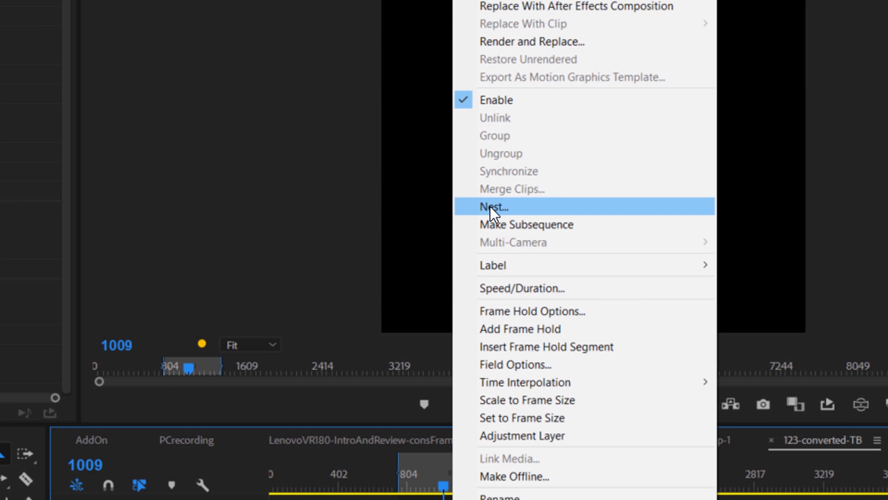
click(494, 206)
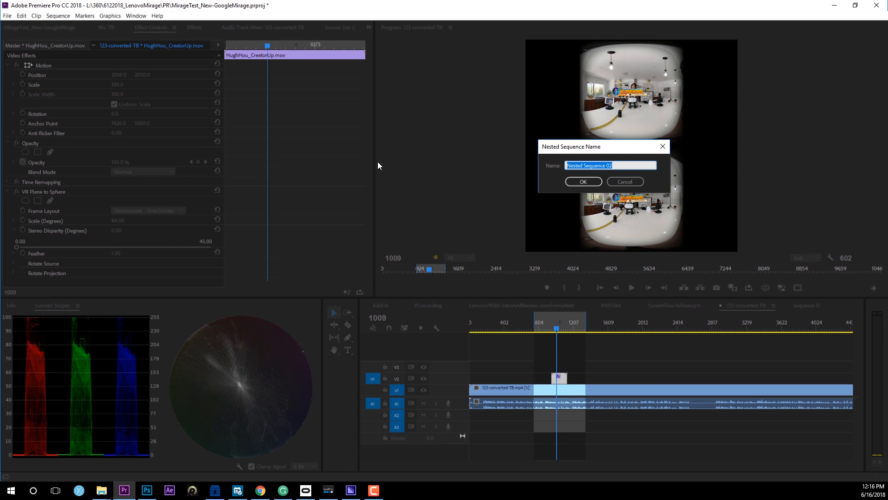
click(583, 181)
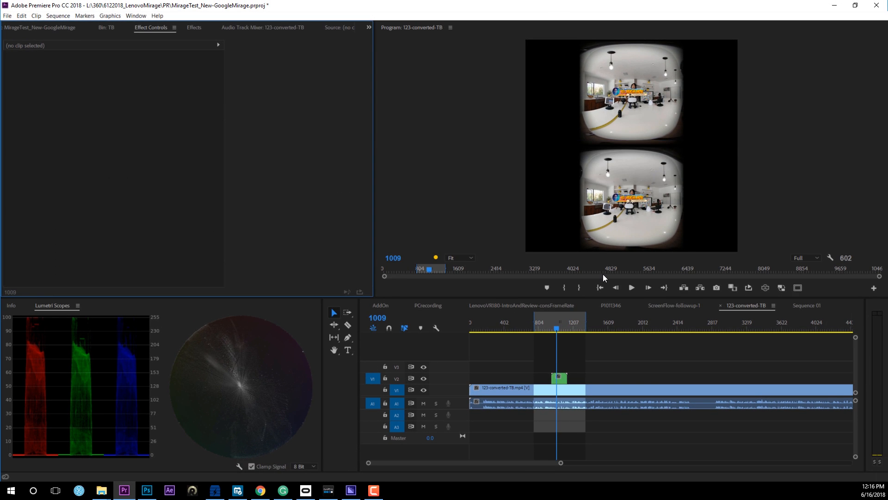
mouse_move(588, 396)
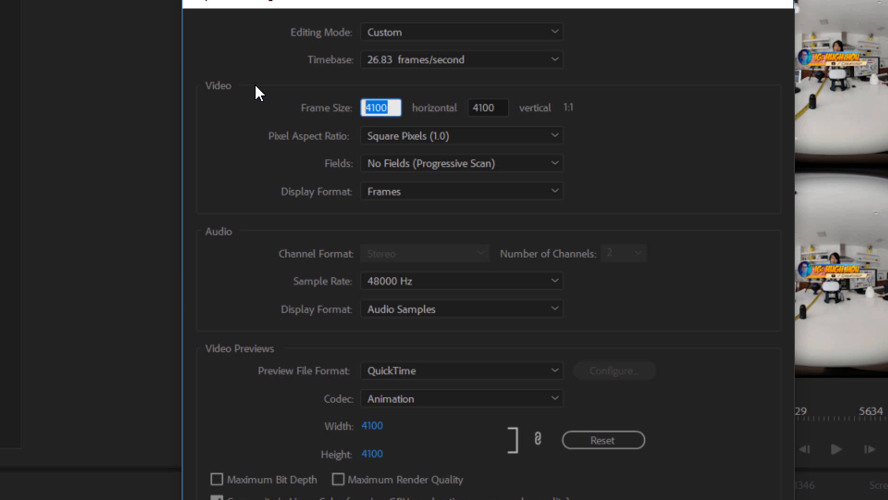
Enter 2050 in a field and change the Program Monitor magnification level.
text(2050)
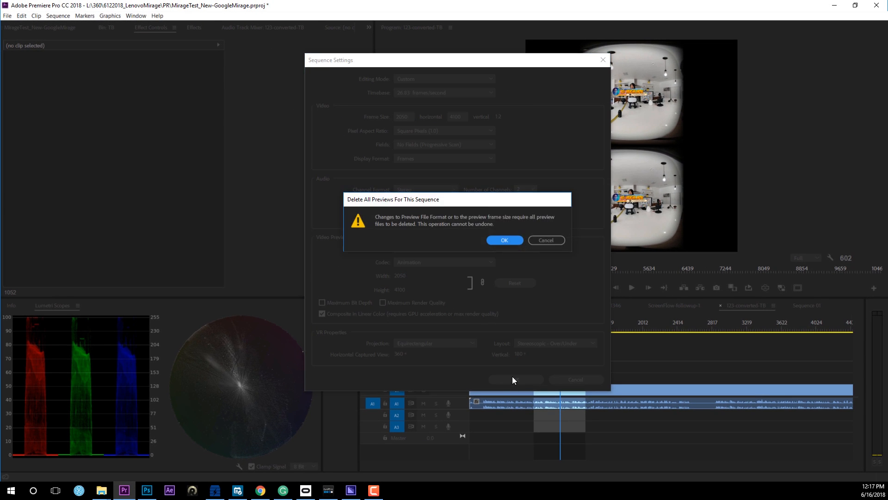
click(504, 239)
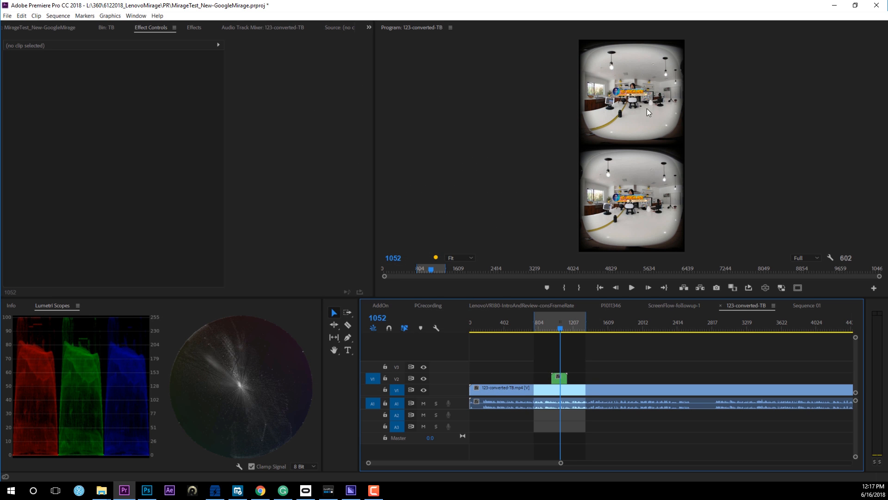
mouse_move(624, 87)
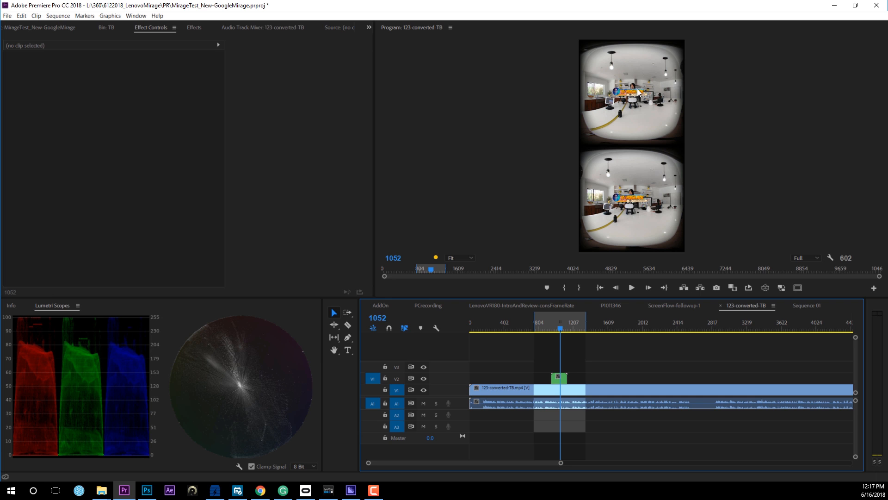
mouse_move(641, 99)
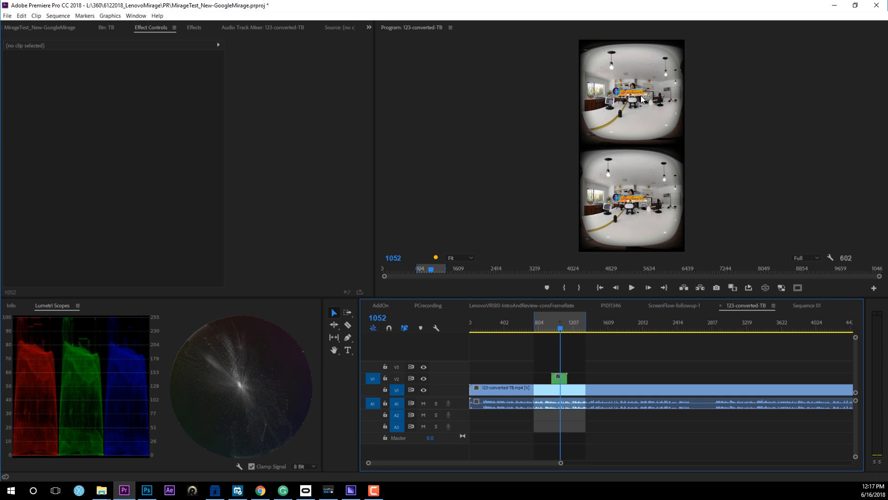
click(460, 257)
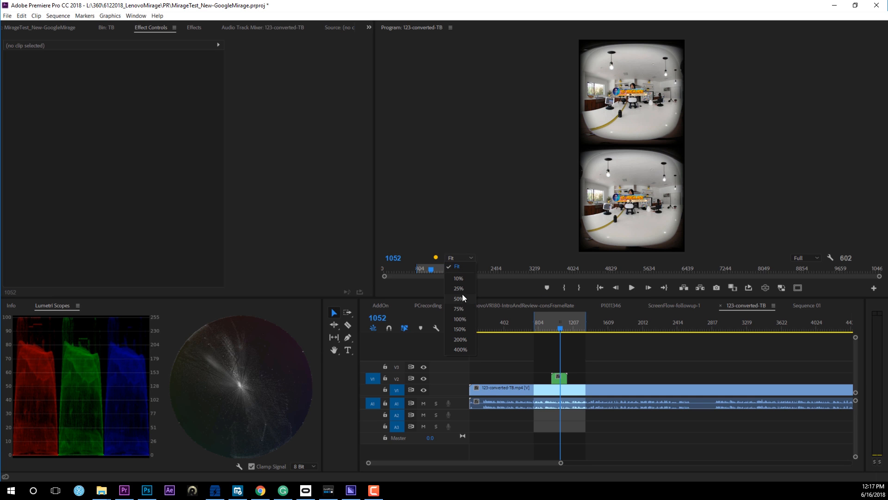
click(460, 318)
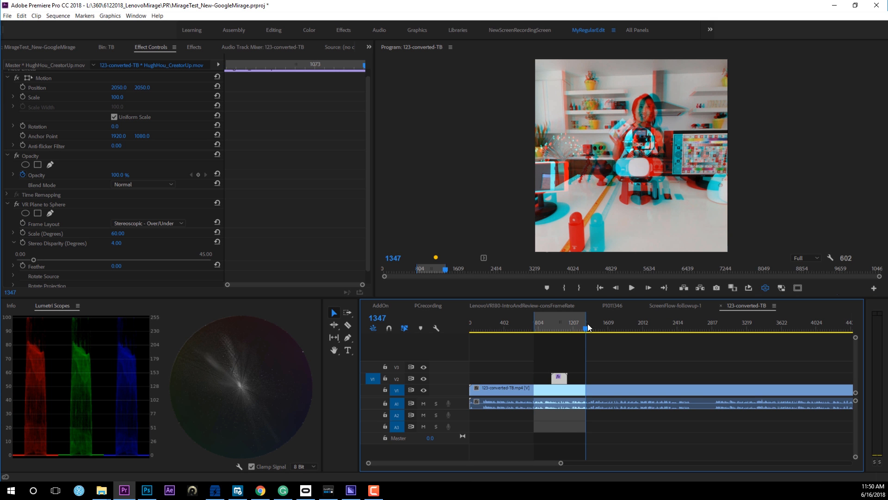
Open the sequence's export settings and scroll down to the video options.
click(8, 16)
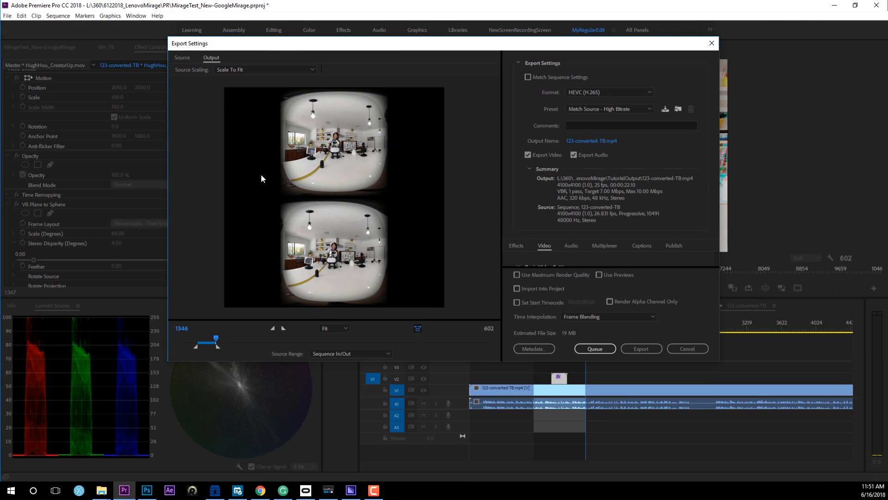
mouse_move(375, 3)
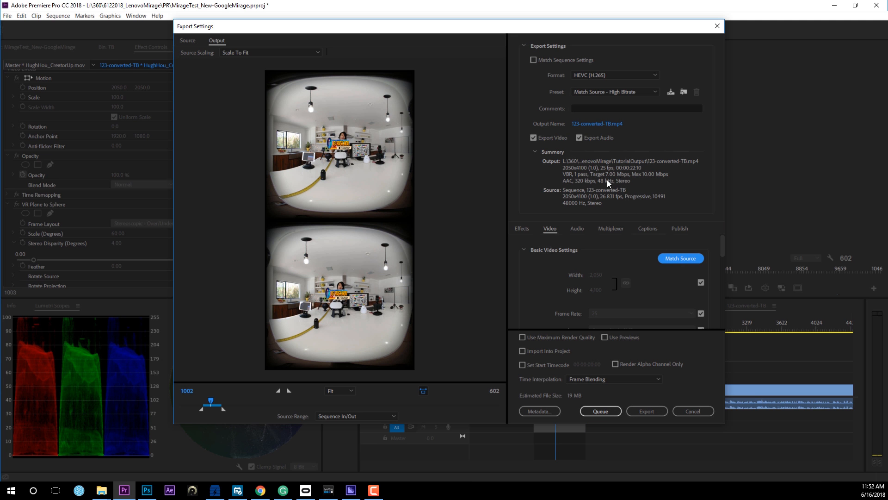
mouse_move(570, 197)
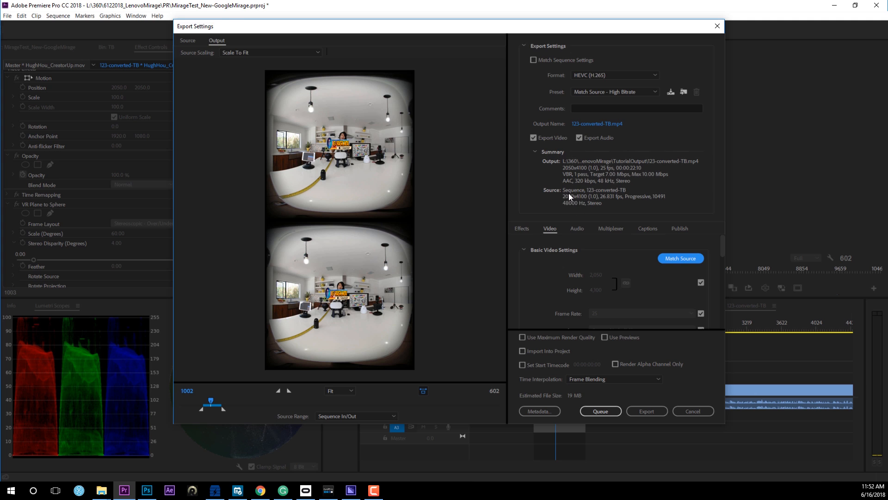
mouse_move(577, 201)
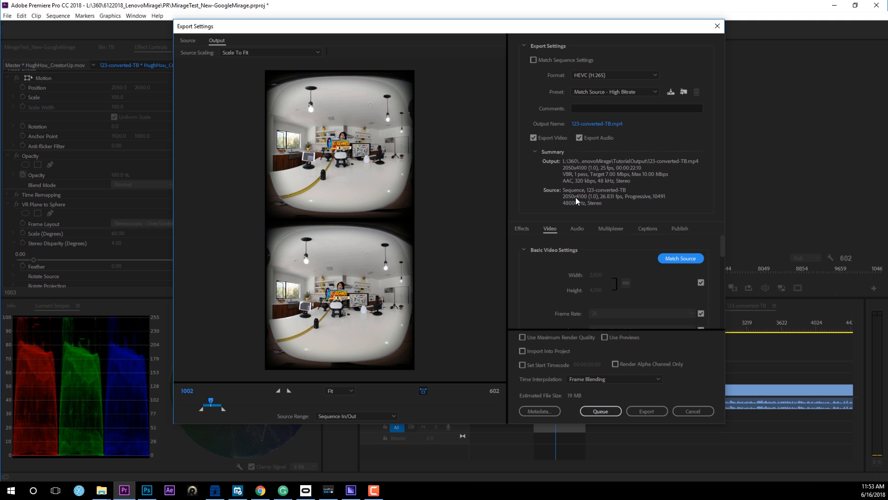
mouse_move(594, 195)
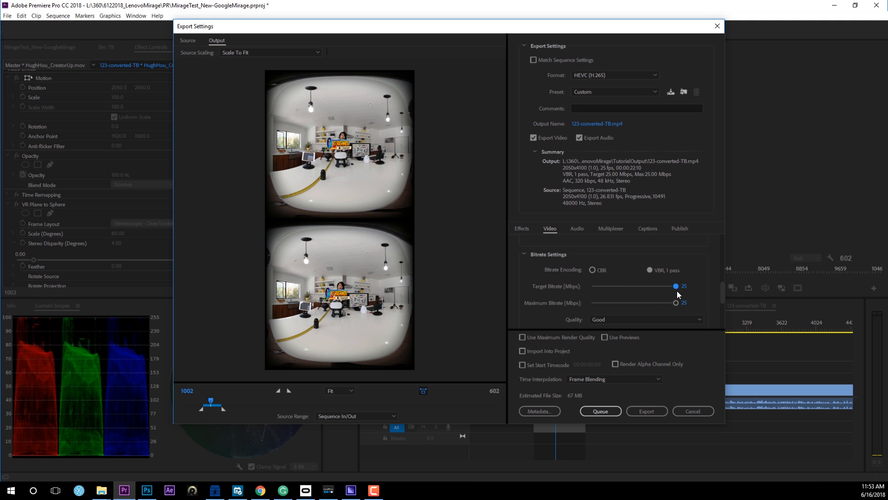
scroll(down, 3)
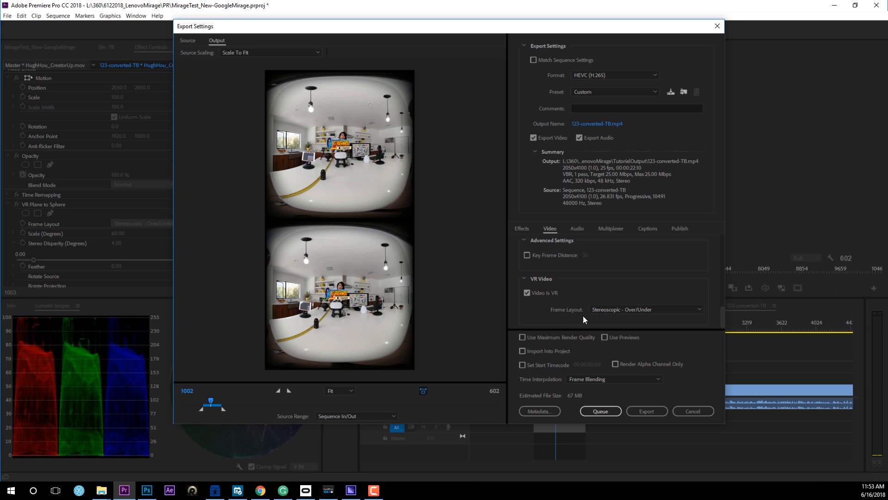
mouse_move(616, 278)
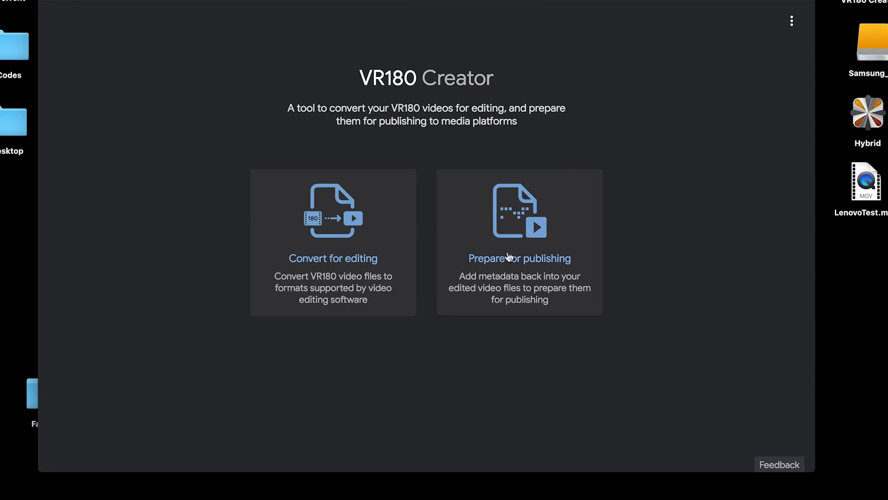
Load 123-converted-TB-FORvrTool.mp4 for publishing with a Top/Bottom stereo layout.
click(519, 258)
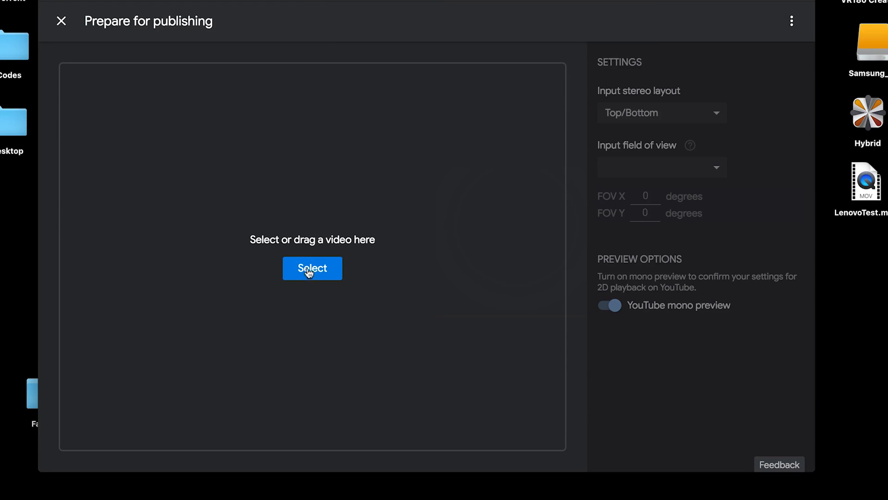
click(312, 267)
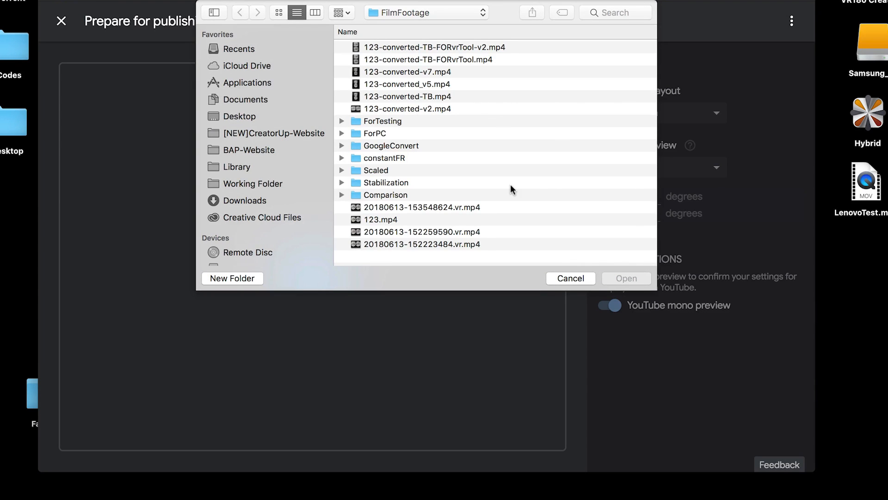
click(429, 59)
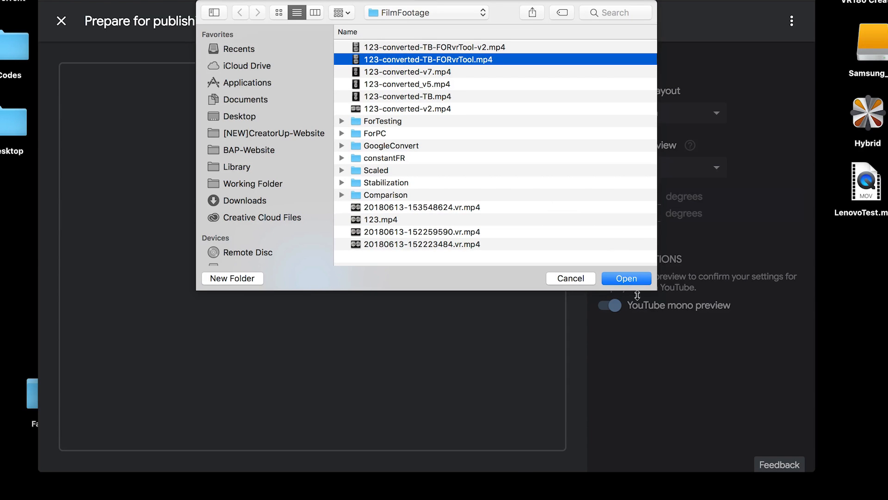
click(626, 278)
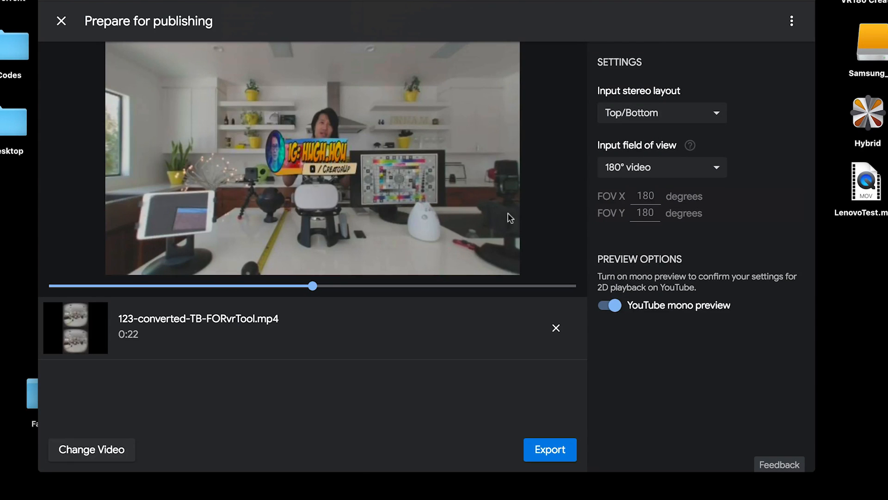
click(661, 112)
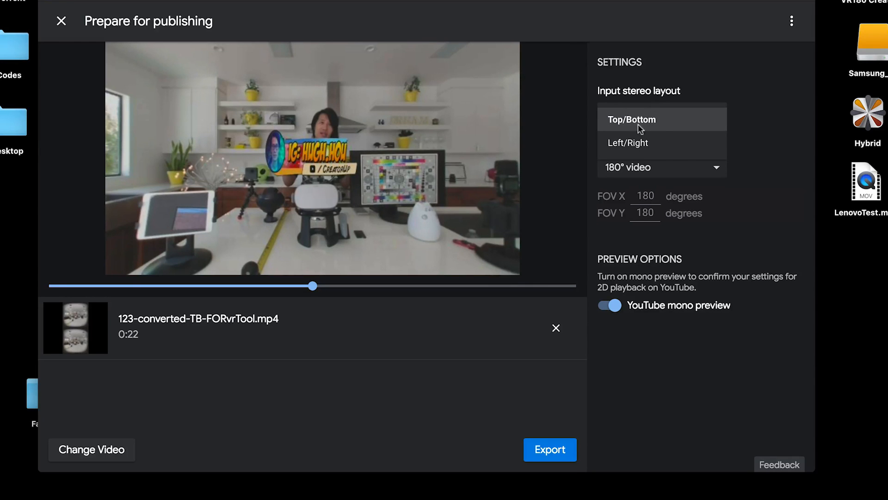
click(631, 119)
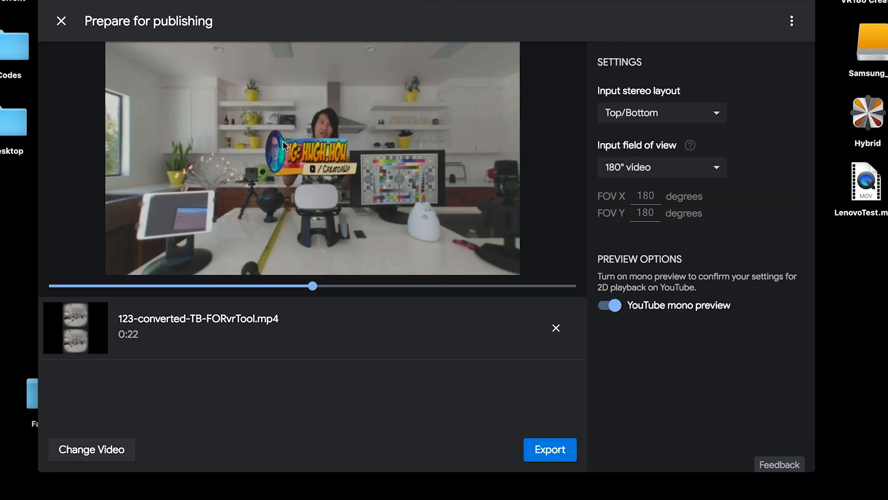
mouse_move(684, 334)
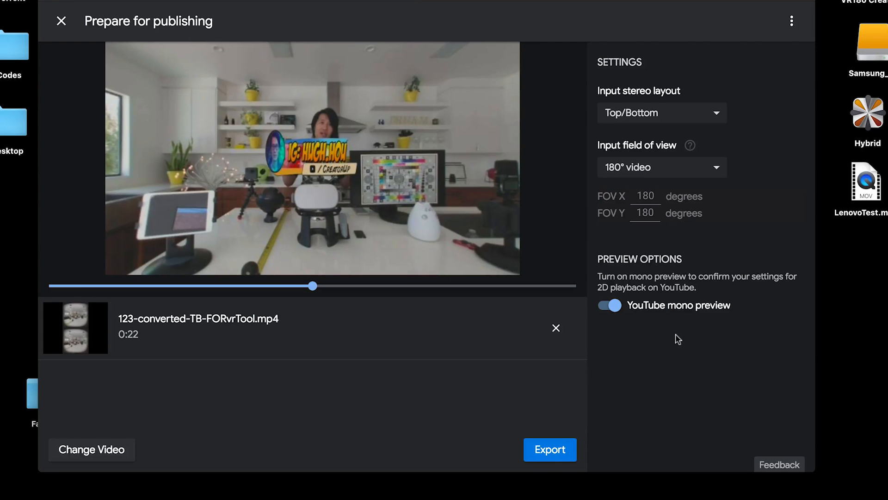
mouse_move(636, 353)
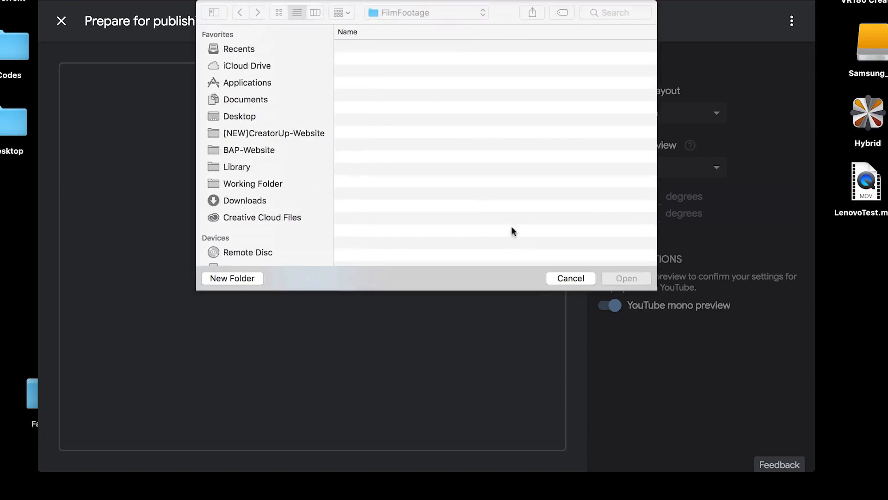
Load 123-converted-TB-FORvrTool-v2.mp4 and export it with VR180 metadata.
click(435, 47)
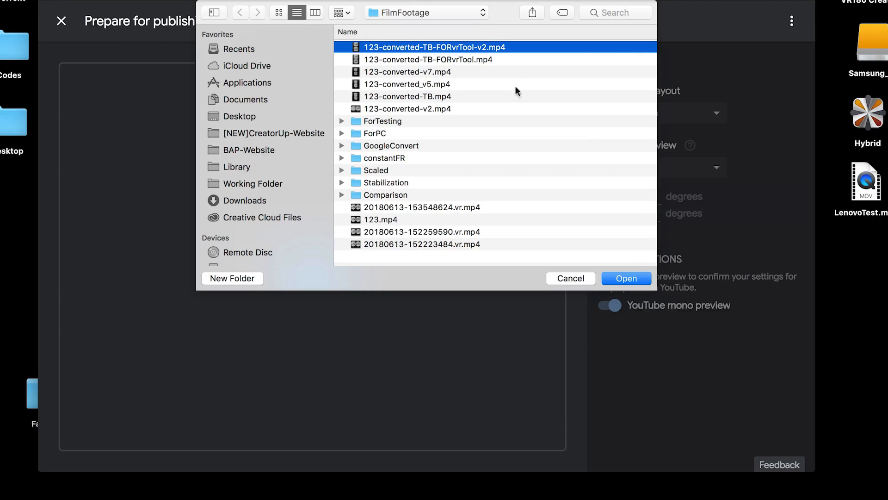
click(626, 278)
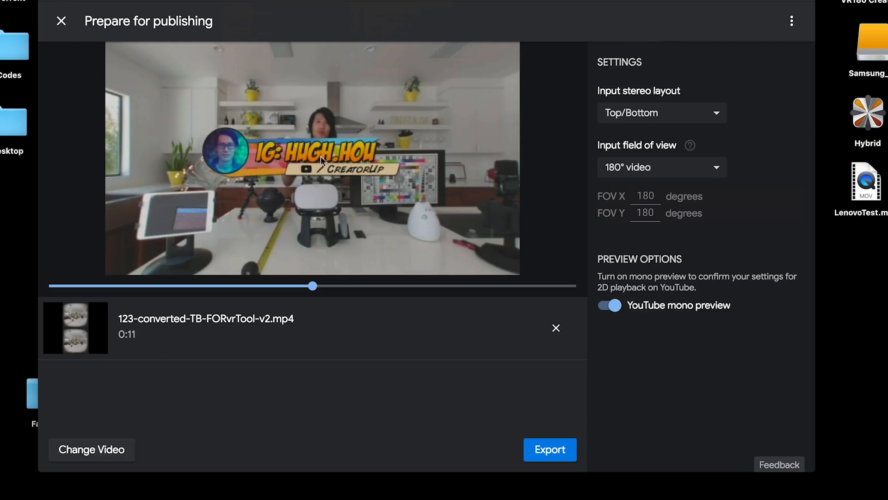
click(660, 112)
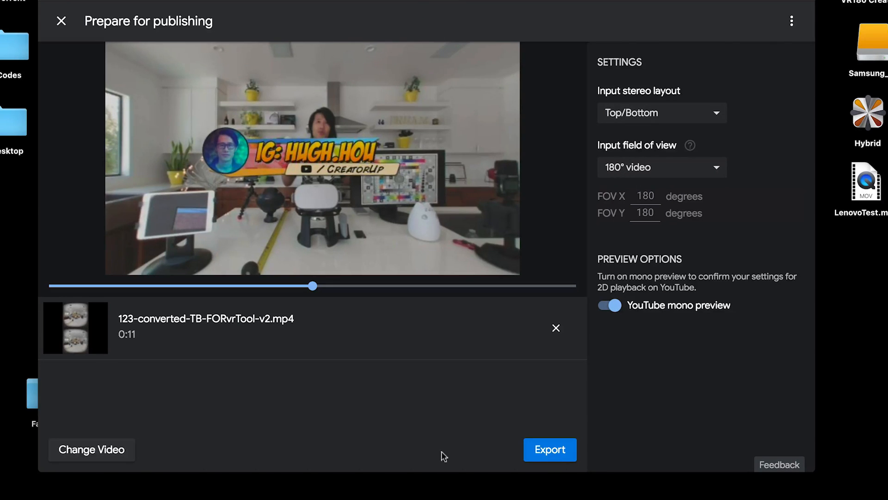
click(550, 450)
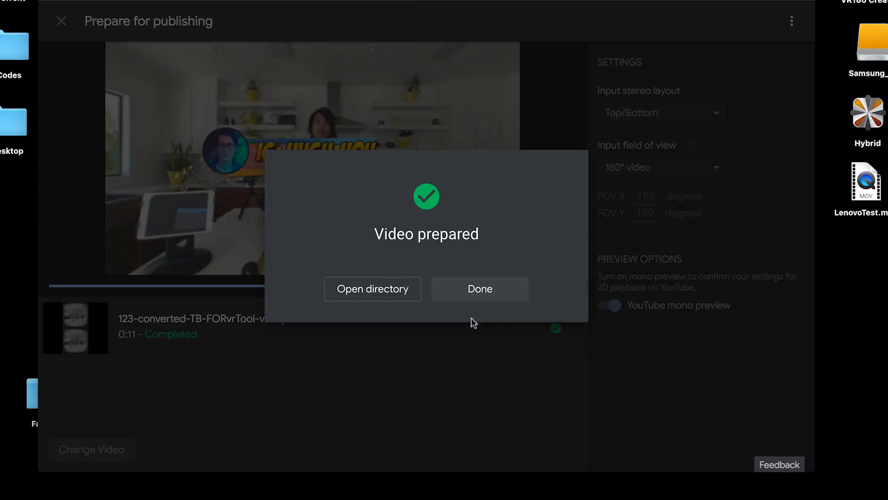
click(479, 288)
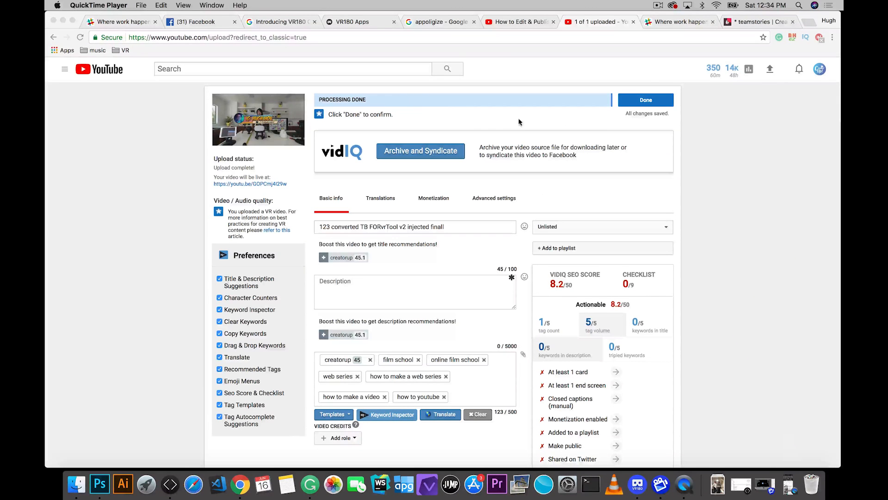
mouse_move(685, 485)
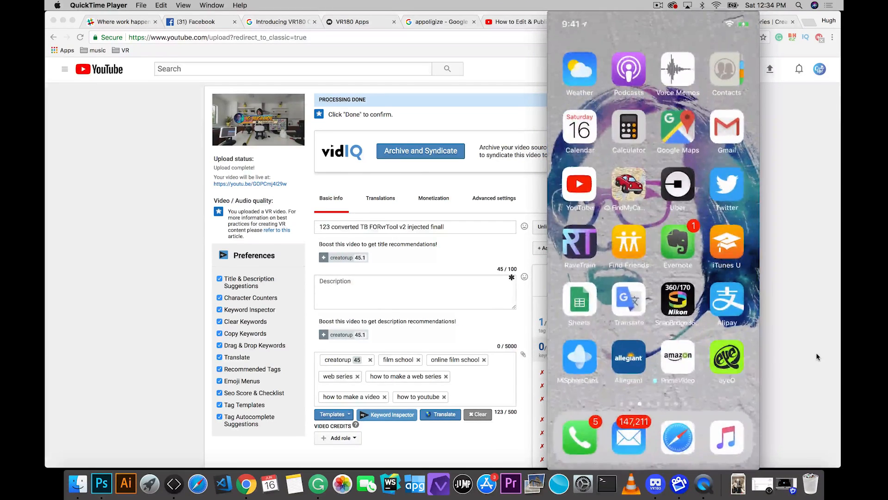
On the phone, open YouTube's My videos and the newly uploaded injected video.
click(579, 186)
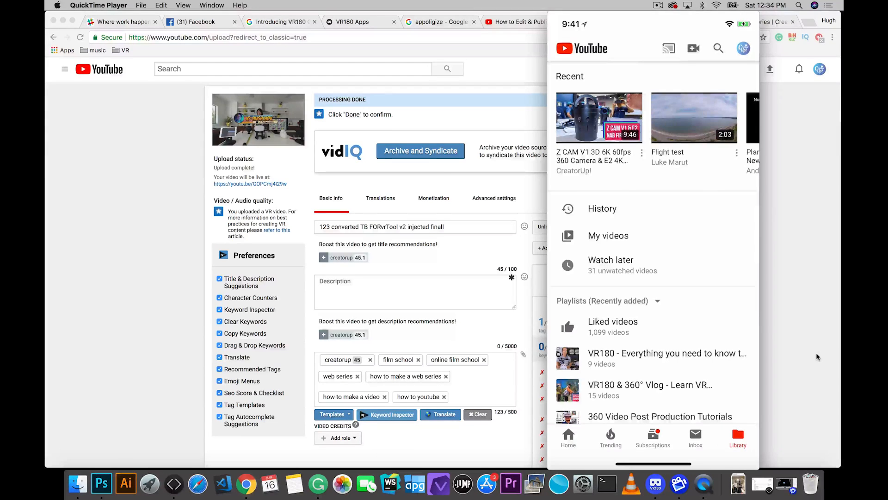
click(608, 235)
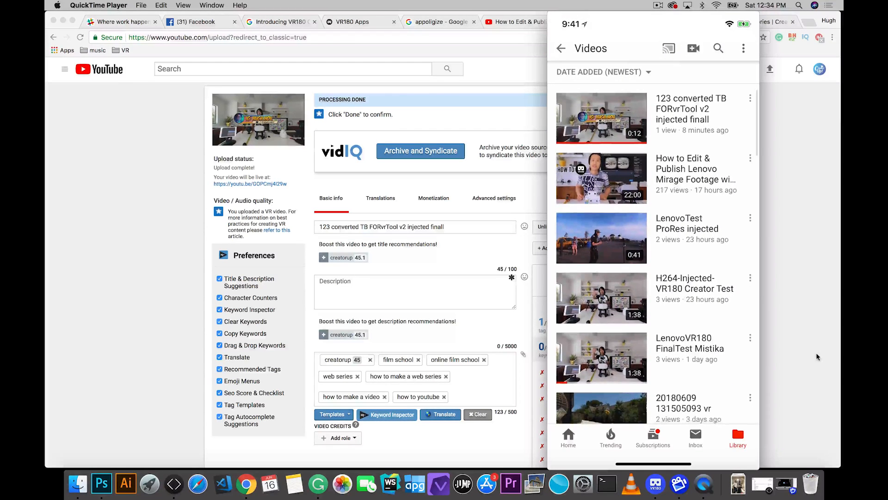
click(602, 118)
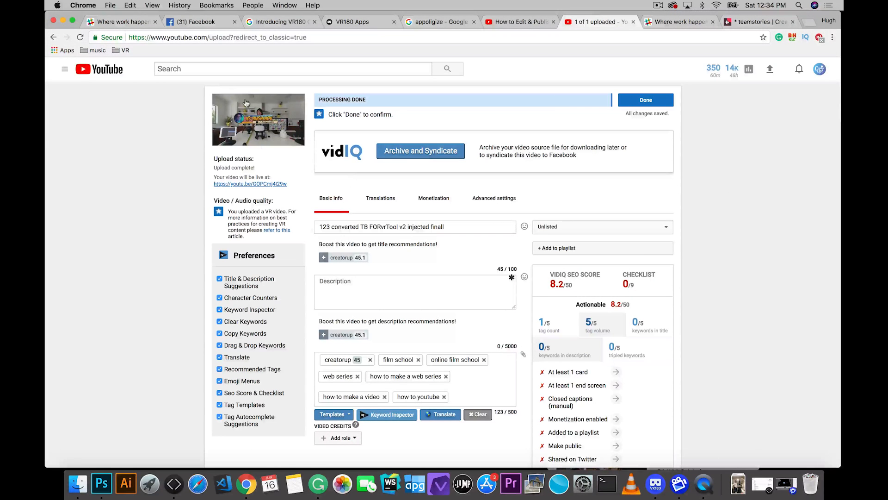
Open the uploaded video's watch page and scrub playback to near the start.
click(251, 184)
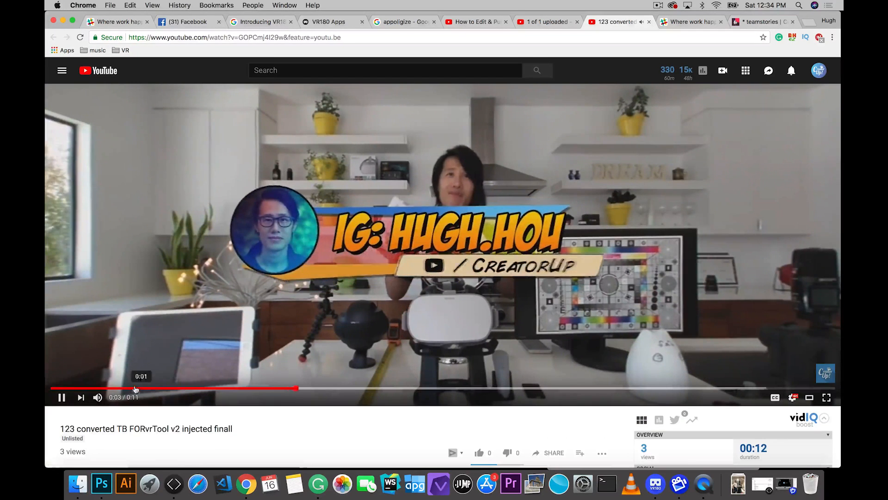
click(61, 396)
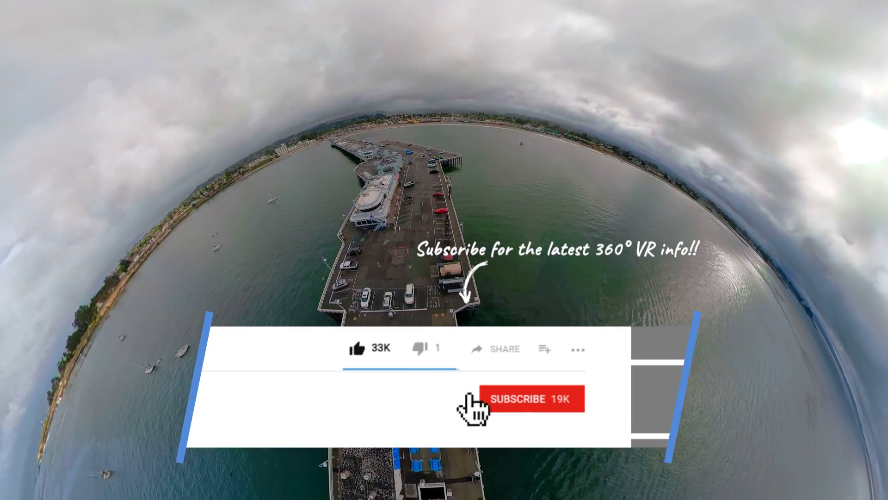
click(527, 398)
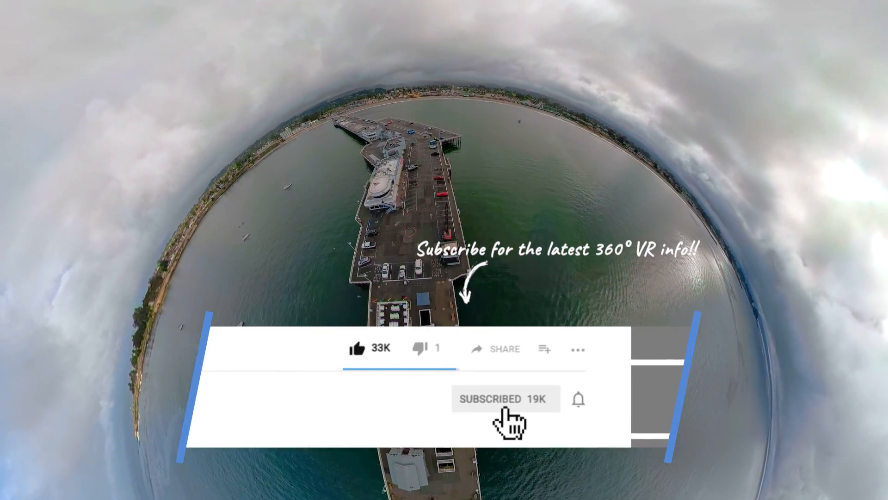